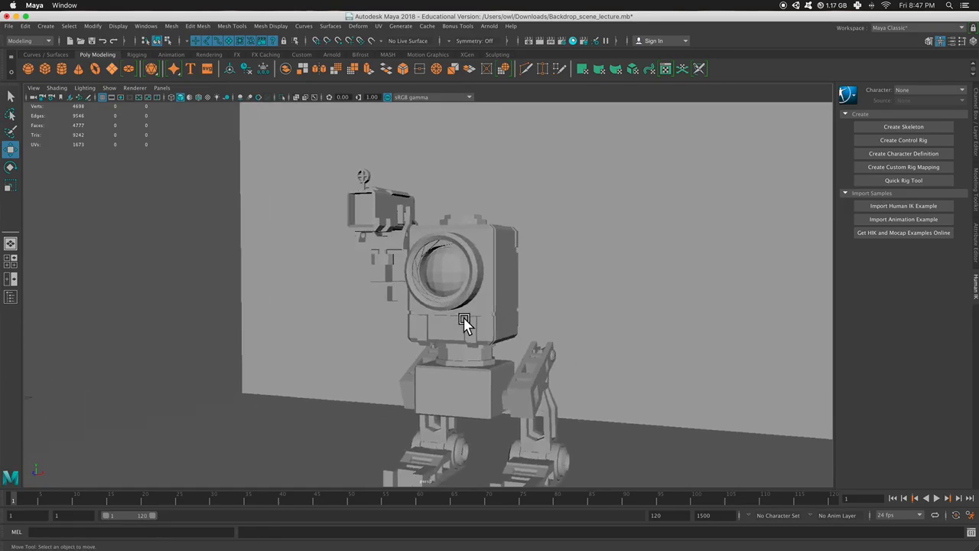
Add an Arnold Skydome Light around the robot and backdrop, orbiting to view the dome.
left_click_drag(467, 321, 482, 325)
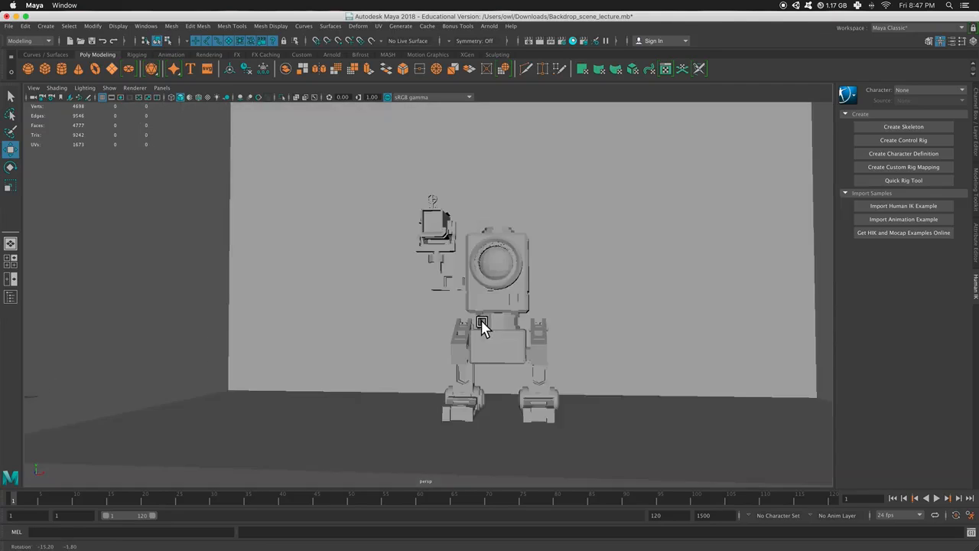
left_click_drag(481, 325, 470, 337)
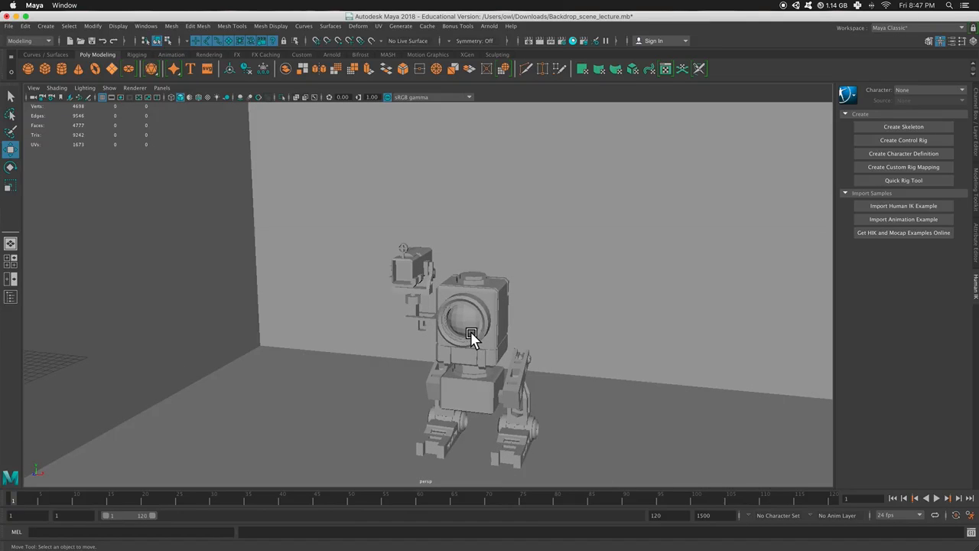
left_click(488, 26)
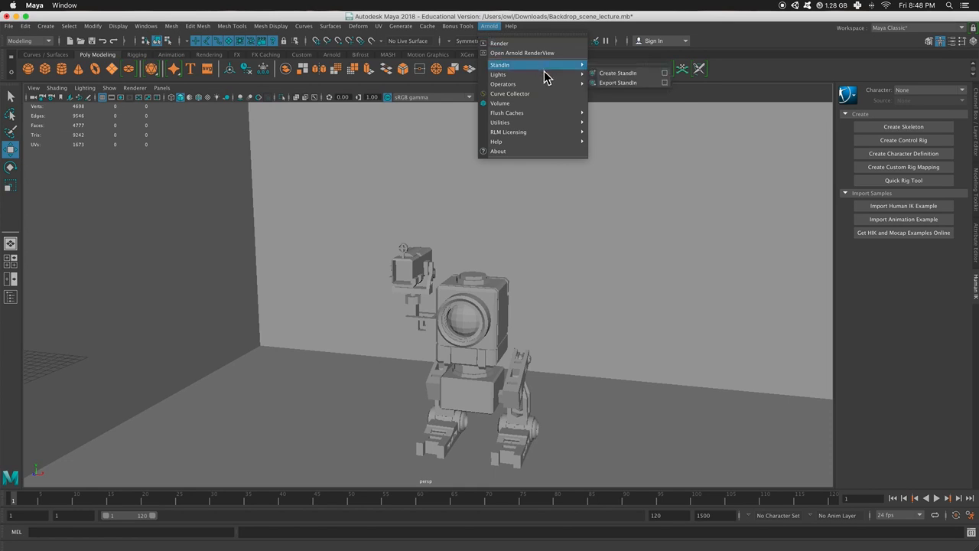
mouse_move(498, 74)
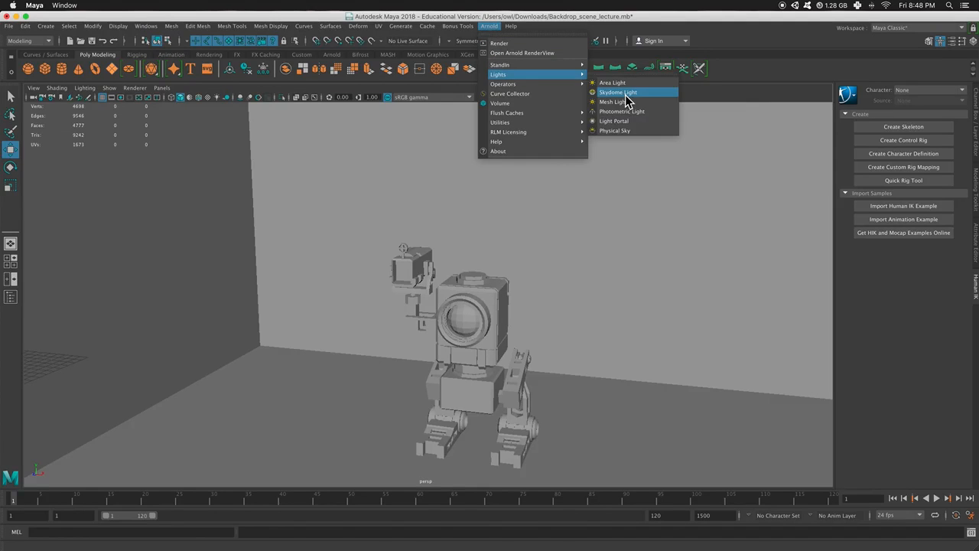
left_click(618, 92)
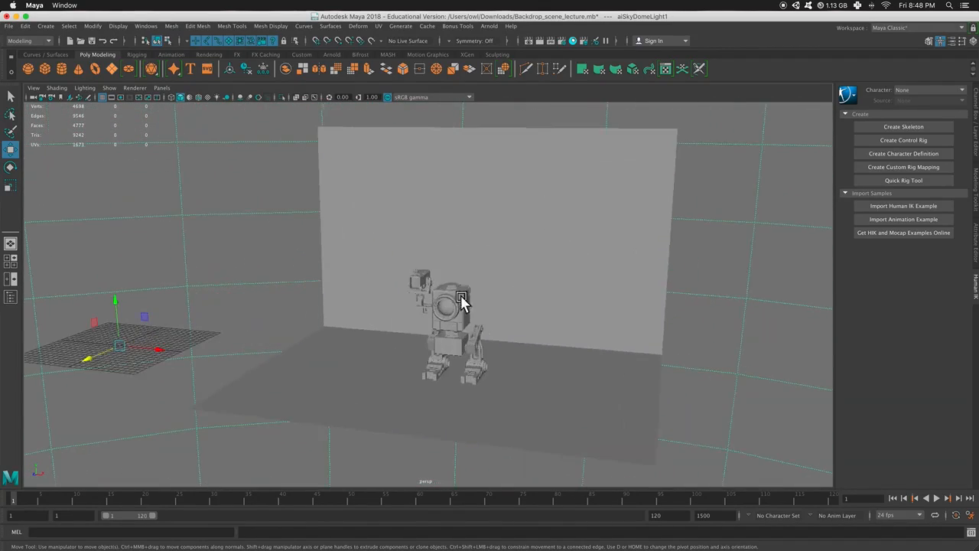
left_click_drag(462, 298, 482, 333)
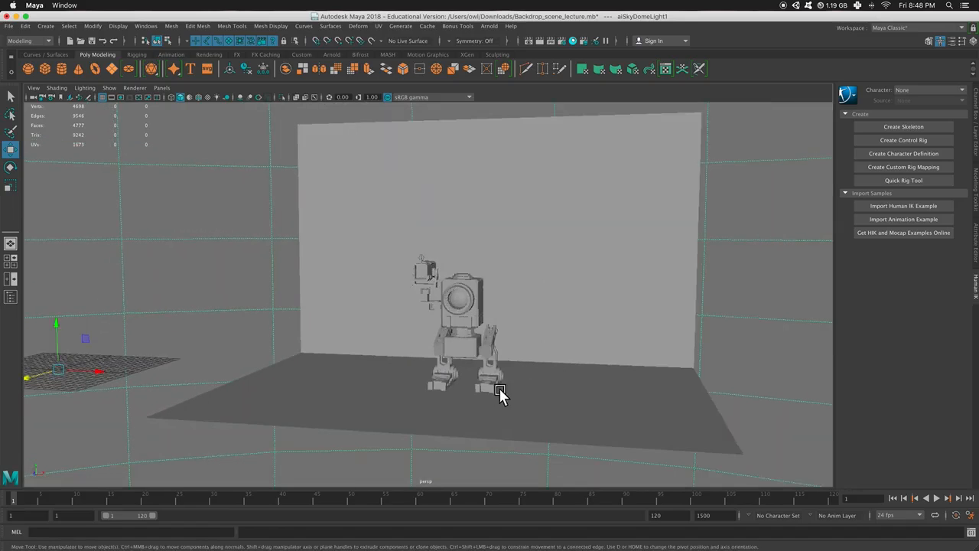
left_click_drag(501, 396, 434, 398)
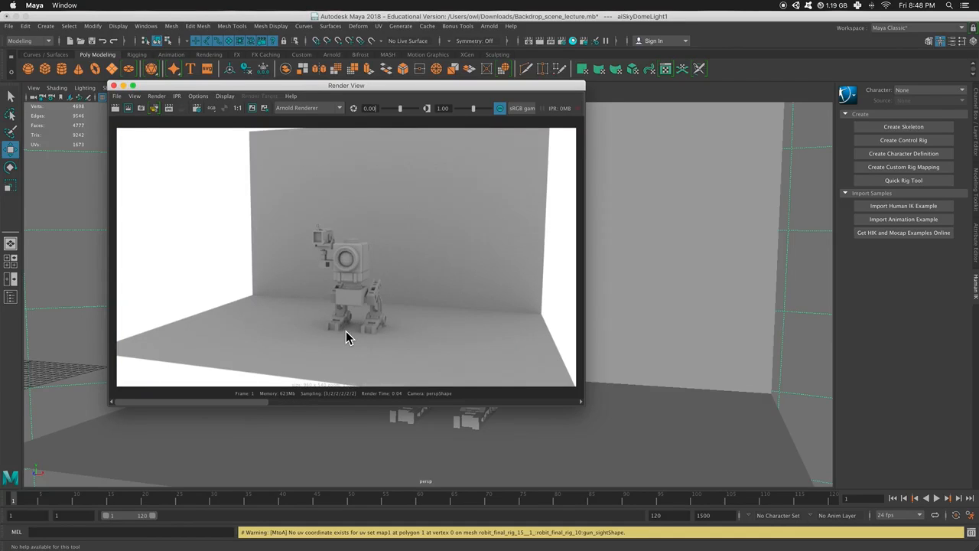
mouse_move(387, 270)
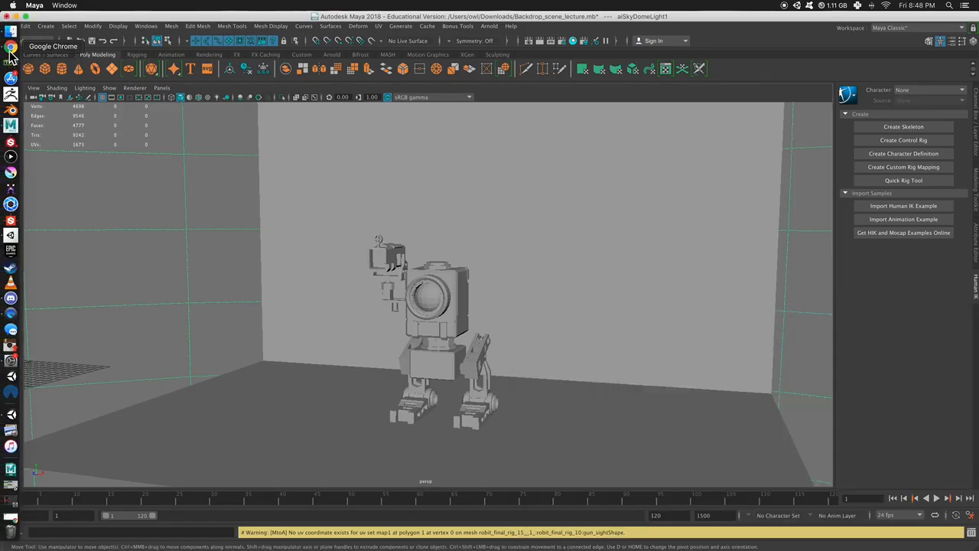
Switch from Maya to Google Chrome from the Dock.
left_click(10, 50)
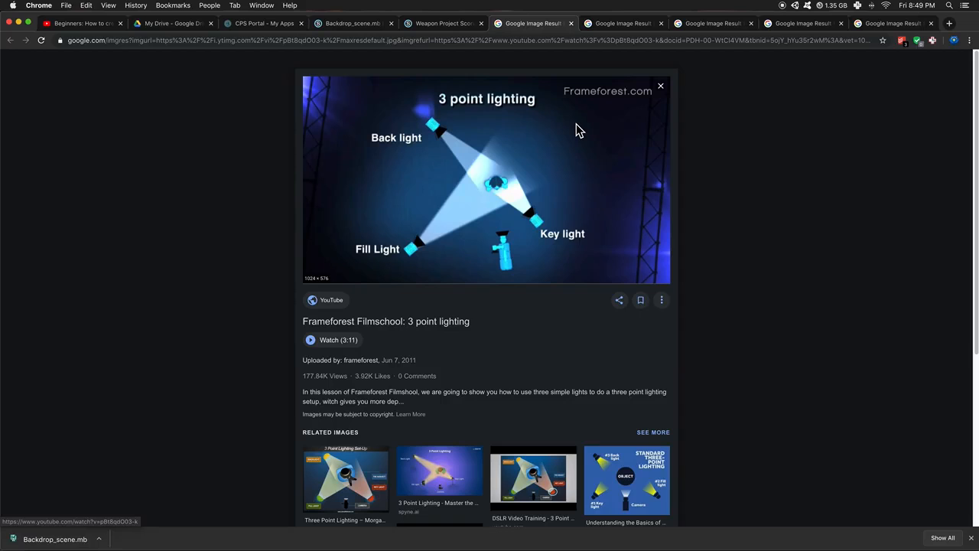
mouse_move(593, 186)
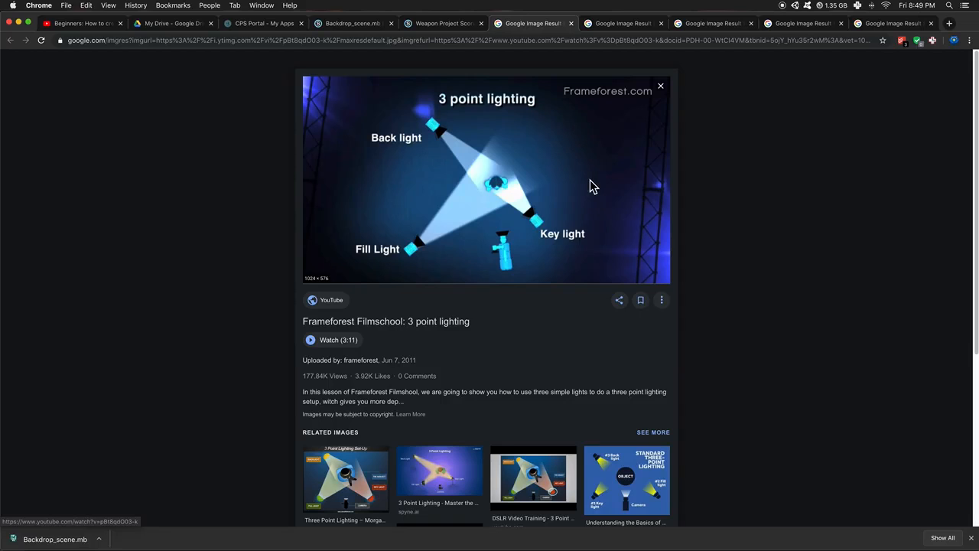
mouse_move(608, 224)
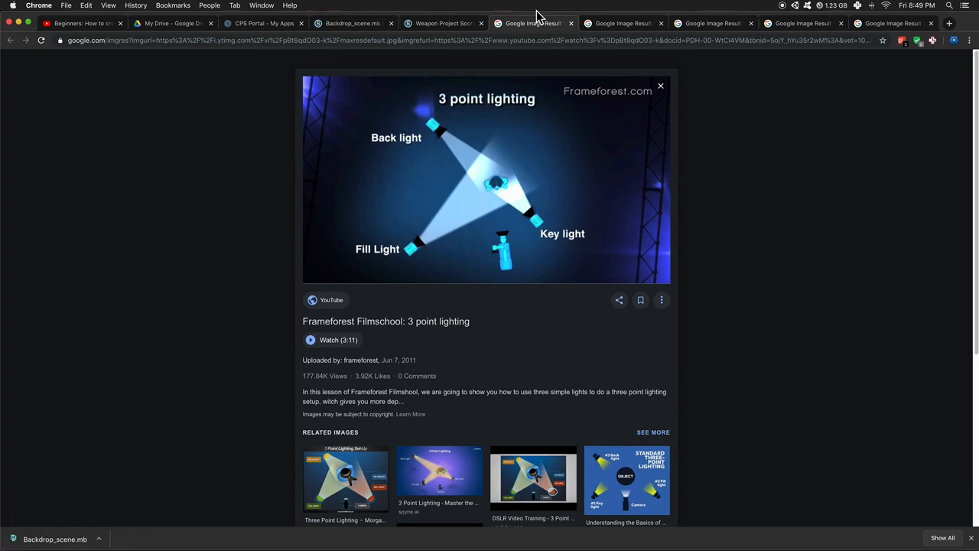
mouse_move(592, 269)
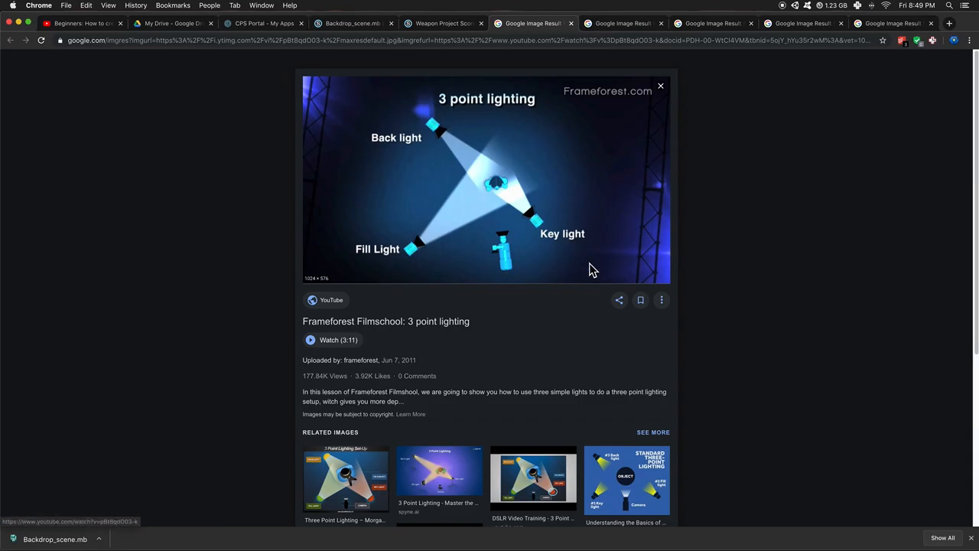
mouse_move(553, 250)
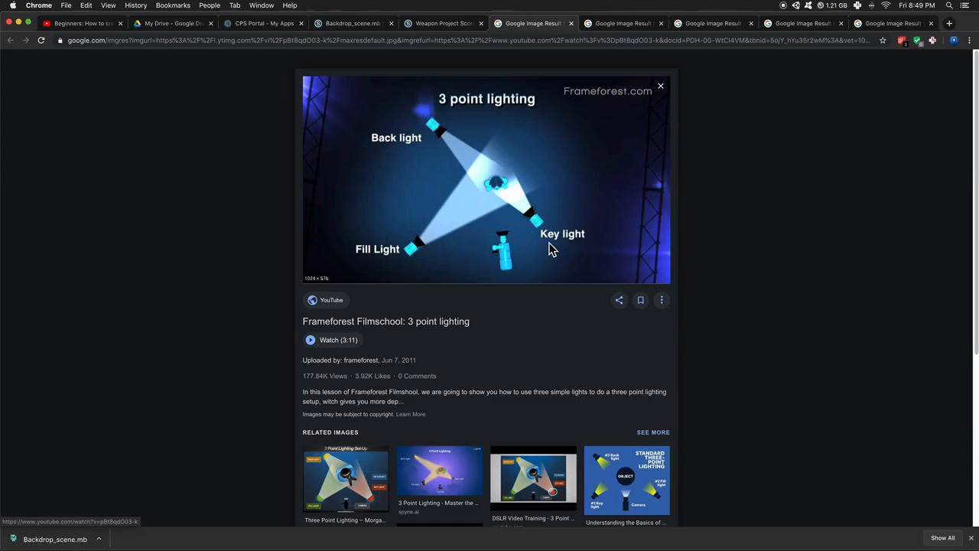
mouse_move(572, 245)
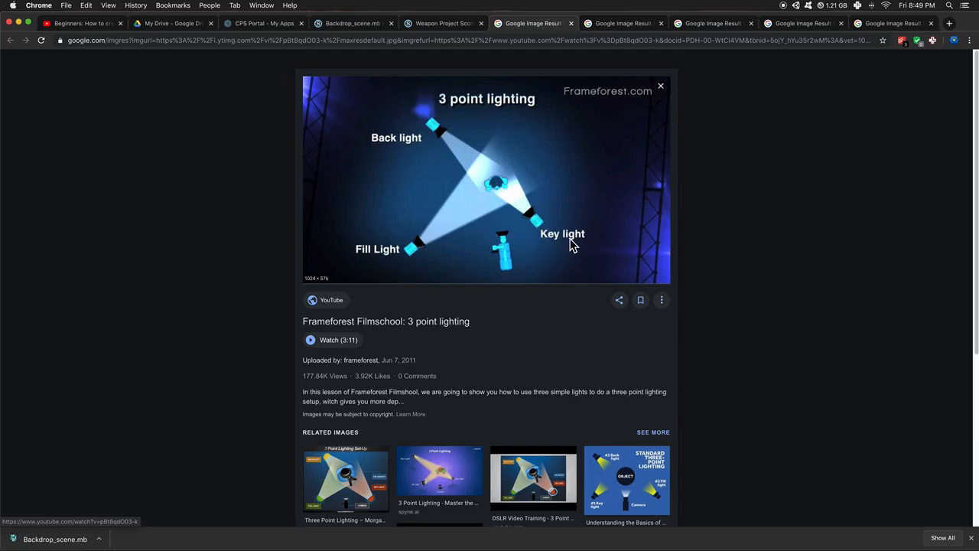
mouse_move(397, 153)
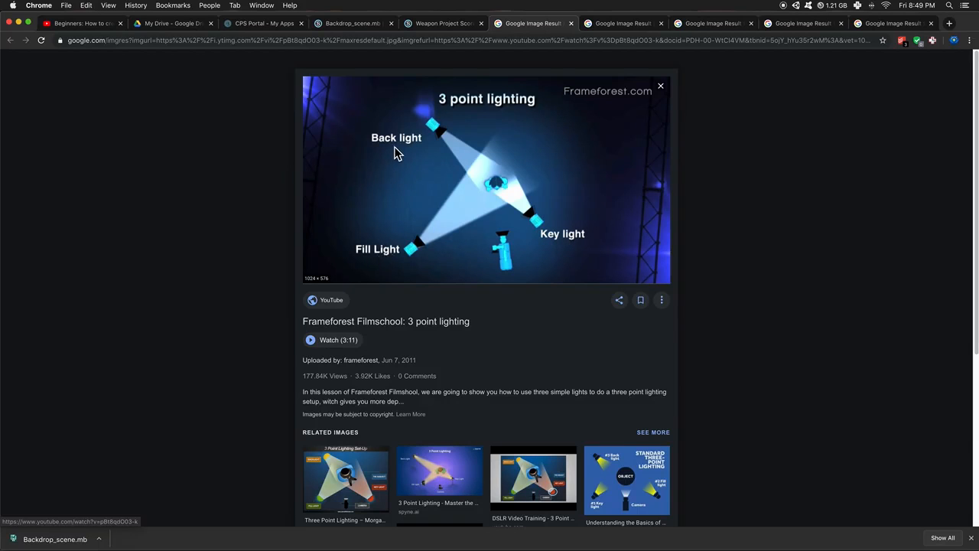
mouse_move(501, 92)
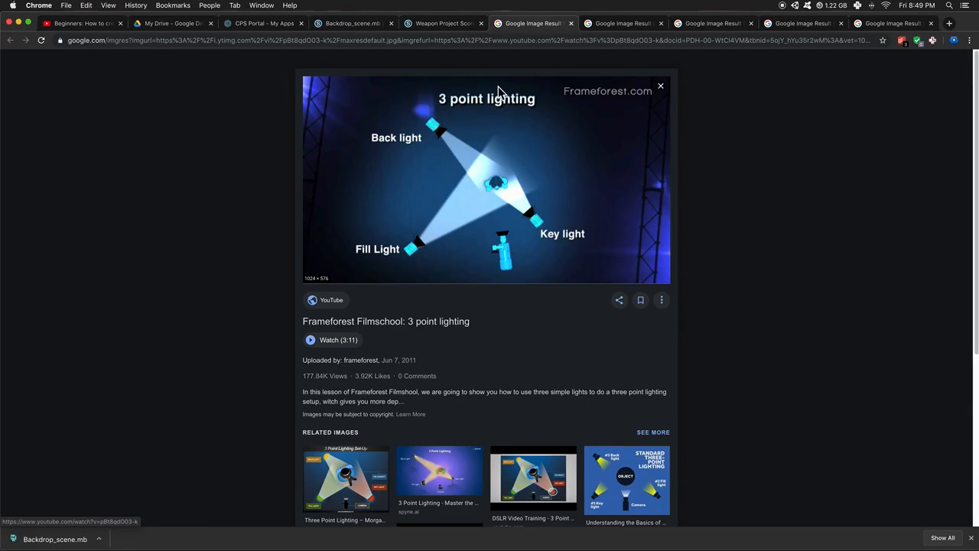
mouse_move(487, 146)
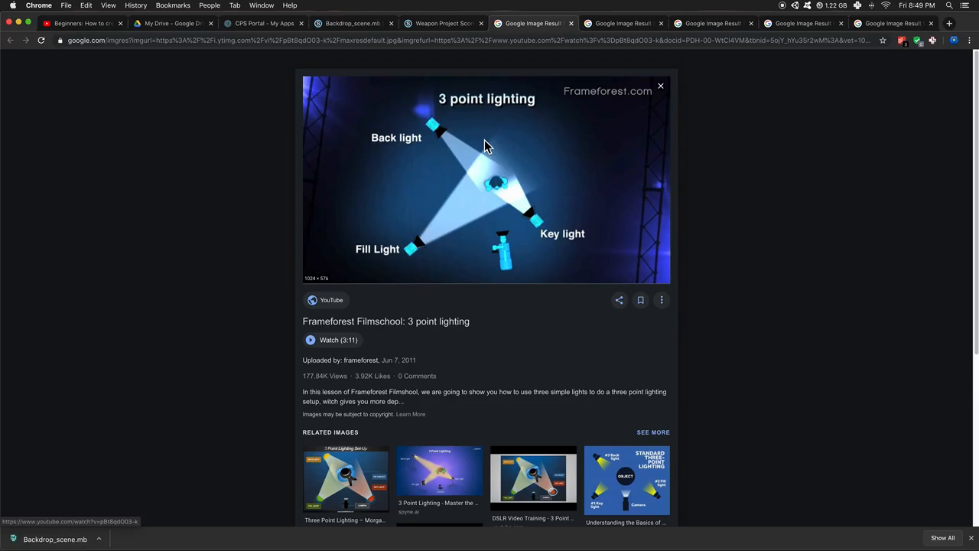
mouse_move(444, 155)
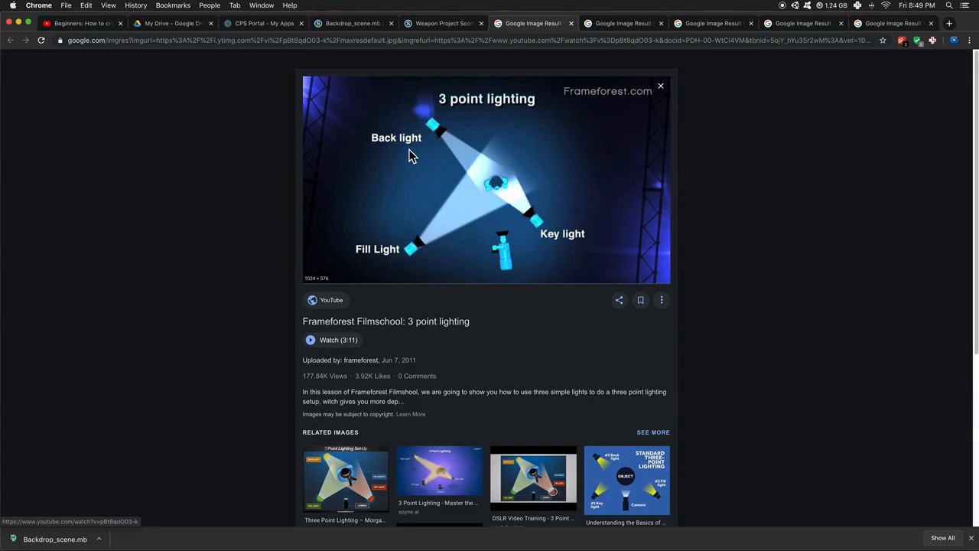
mouse_move(426, 250)
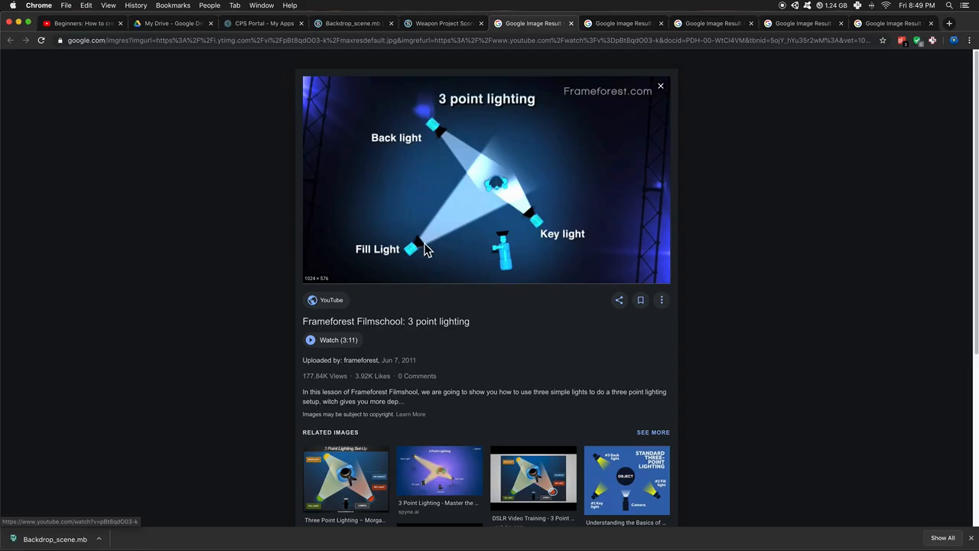
mouse_move(560, 247)
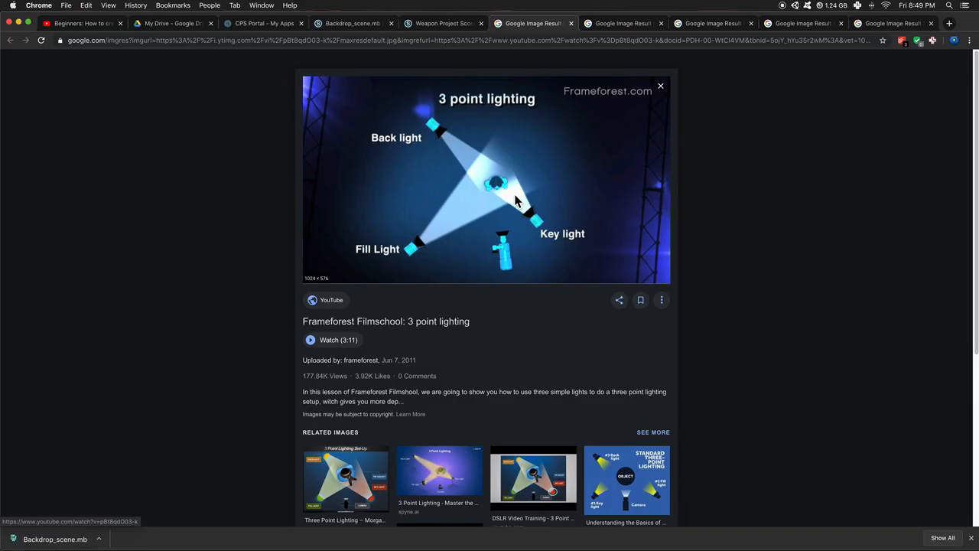
mouse_move(535, 222)
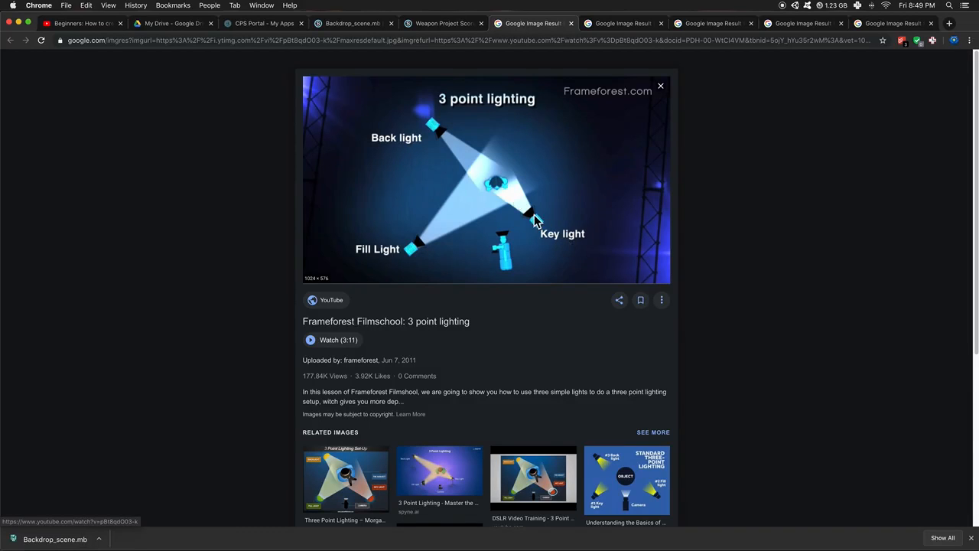
mouse_move(505, 182)
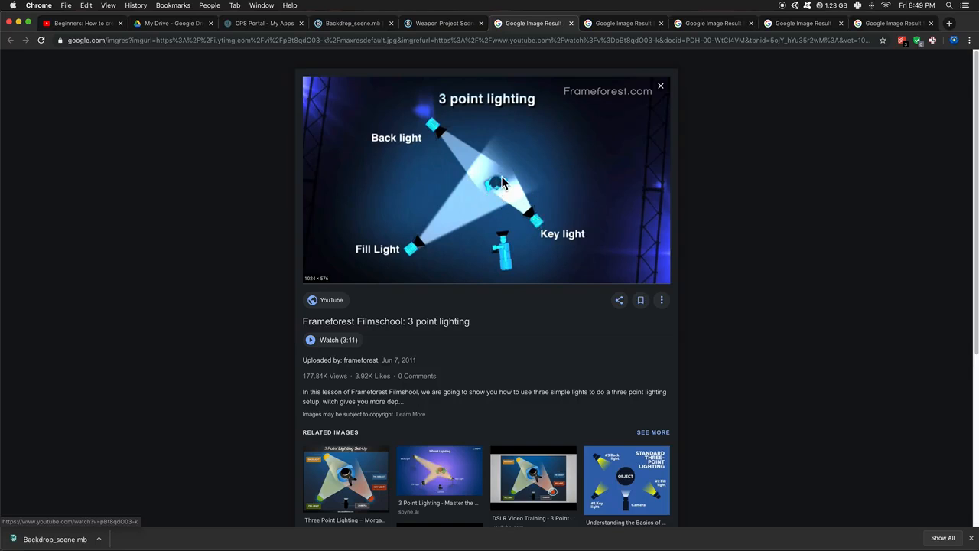
mouse_move(491, 198)
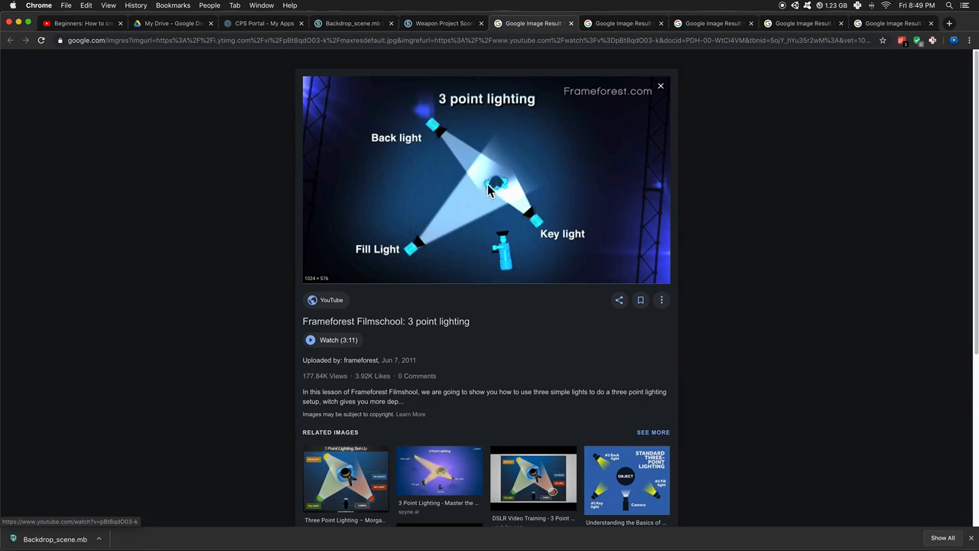
mouse_move(428, 251)
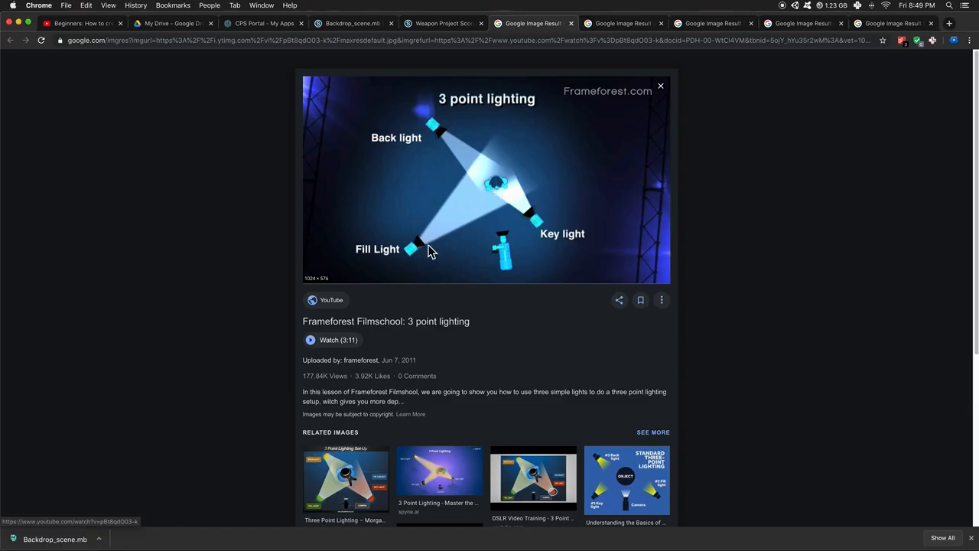
mouse_move(431, 226)
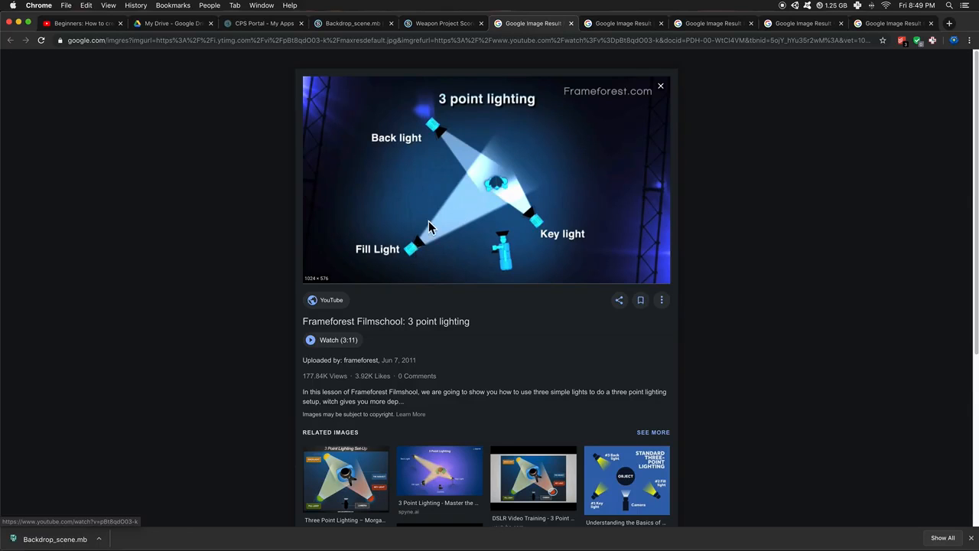
mouse_move(440, 143)
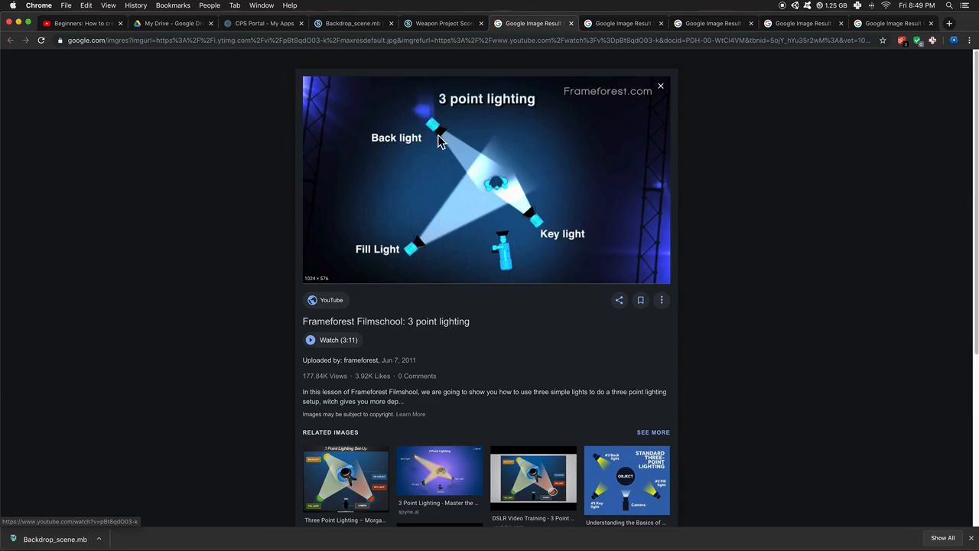
mouse_move(567, 42)
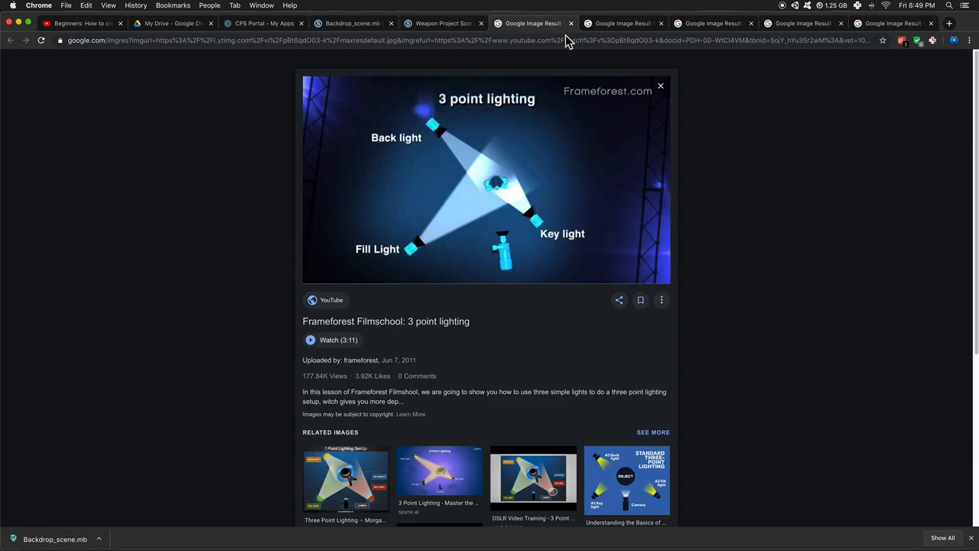
left_click(618, 23)
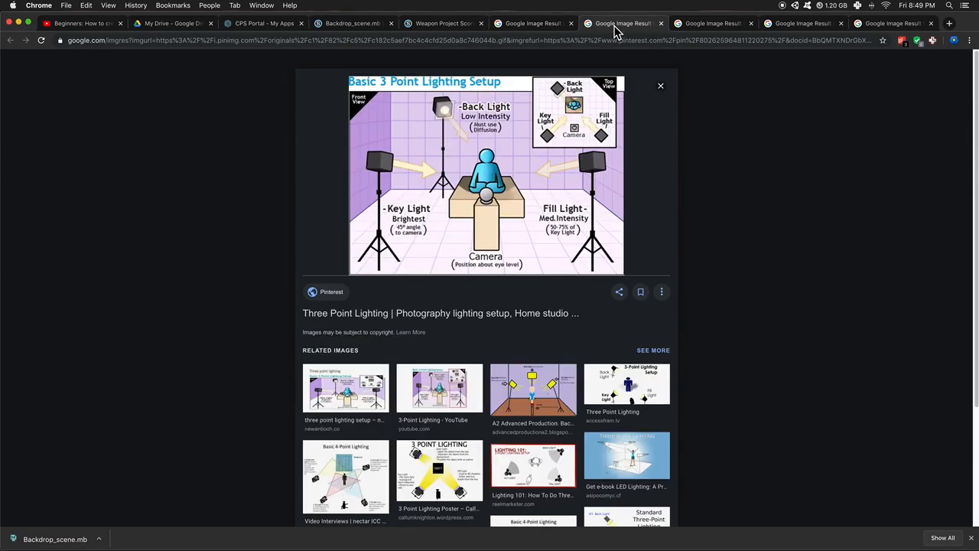
mouse_move(425, 187)
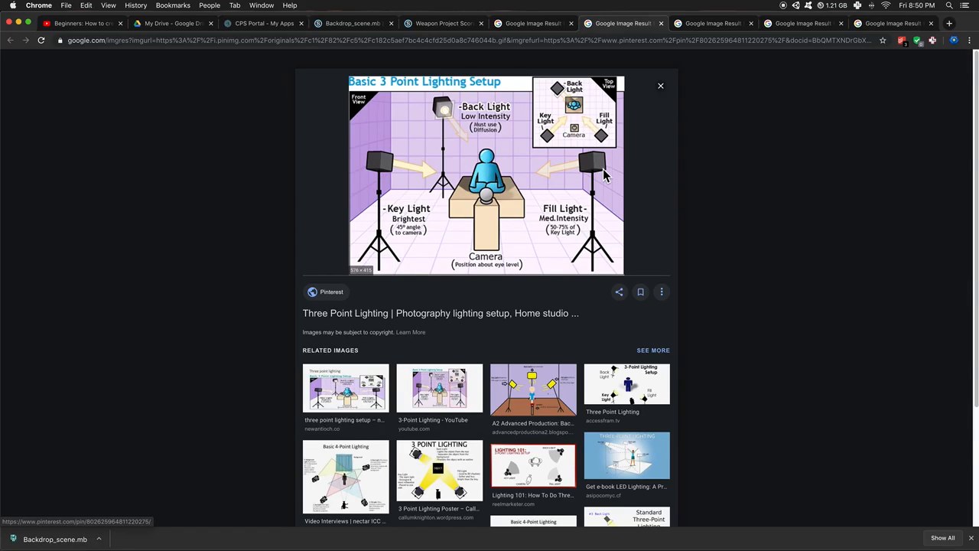
mouse_move(410, 97)
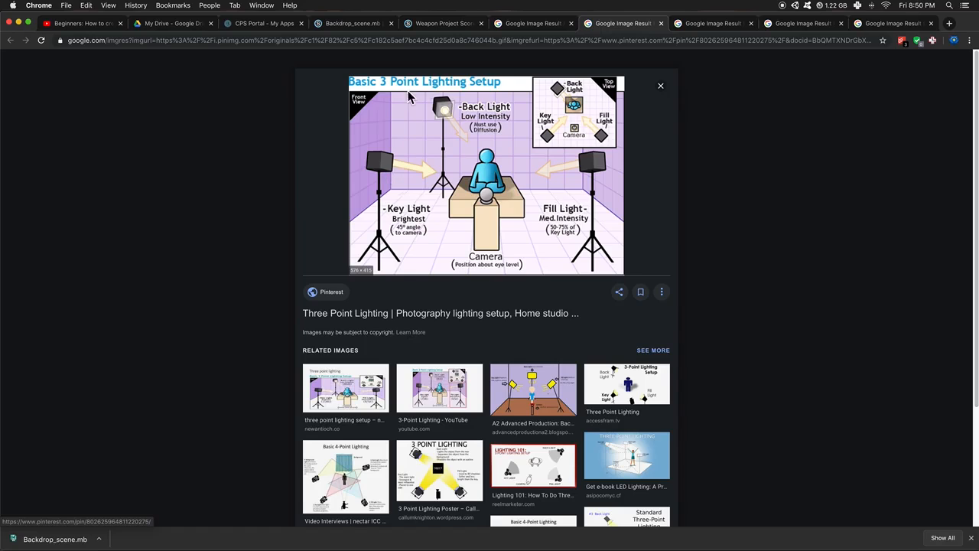
mouse_move(496, 205)
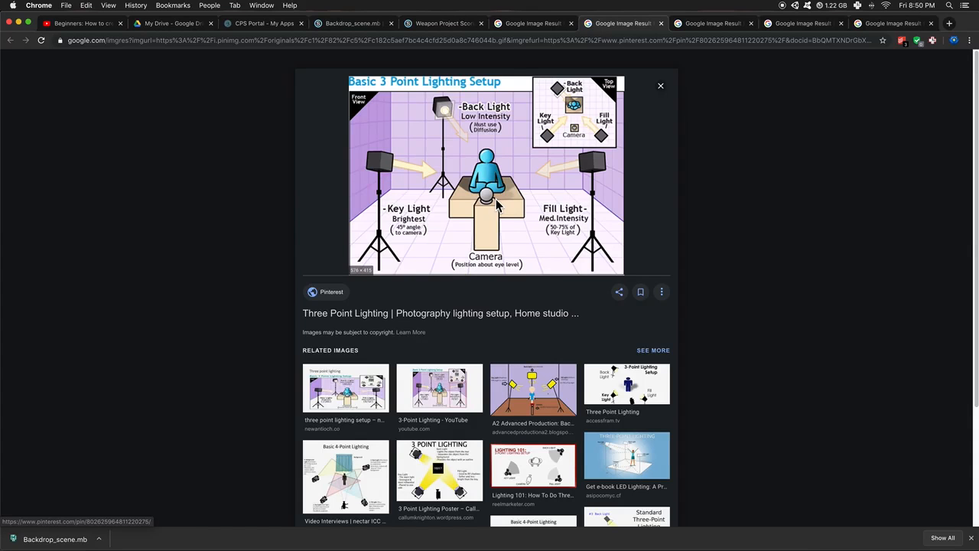
mouse_move(382, 190)
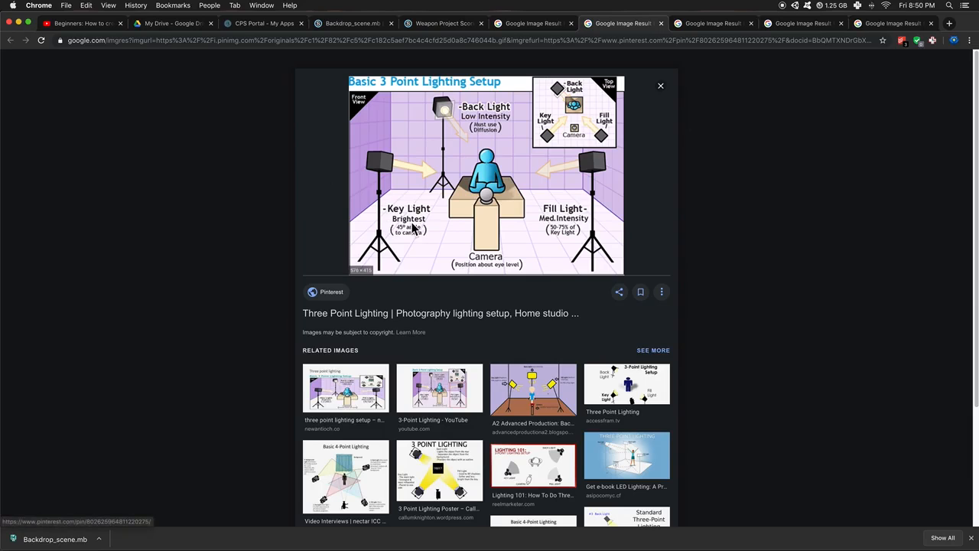
mouse_move(366, 151)
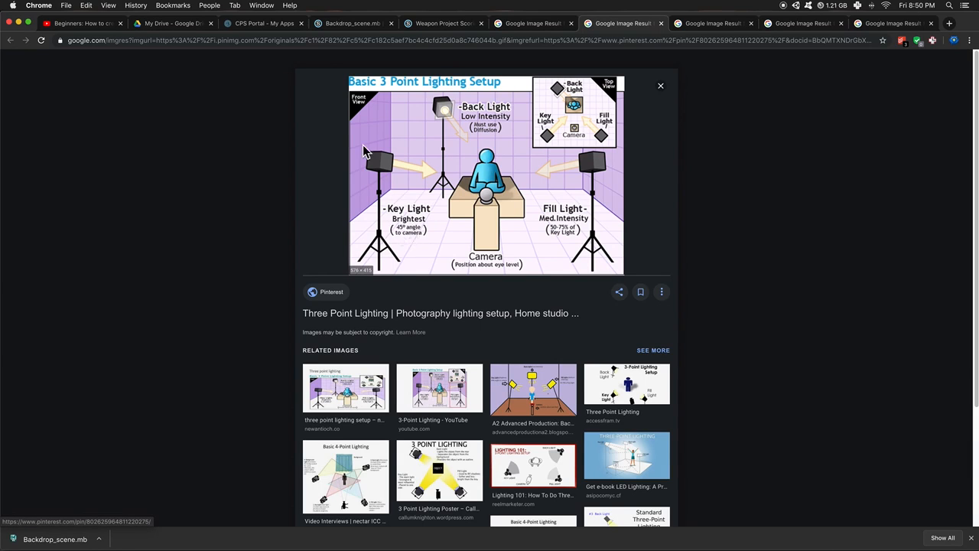
mouse_move(427, 169)
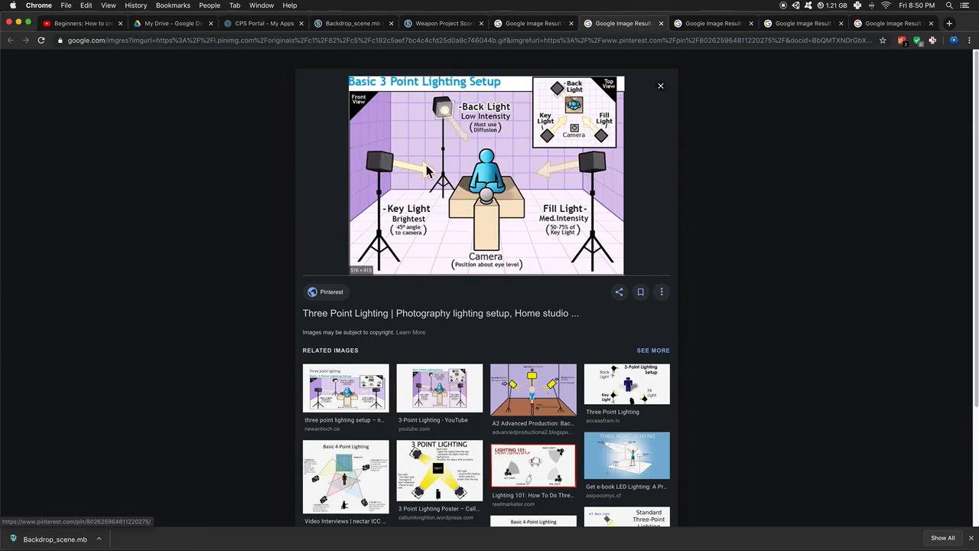
mouse_move(570, 249)
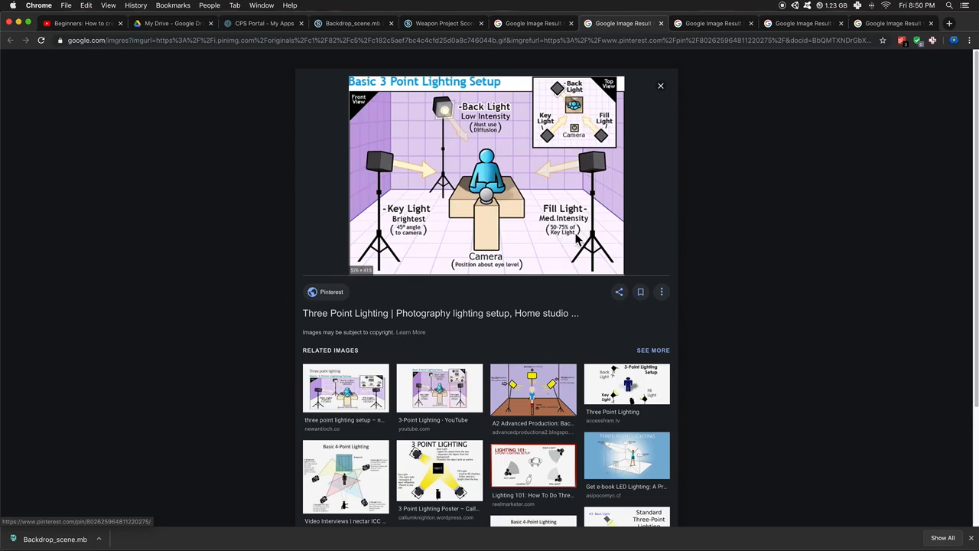
mouse_move(449, 133)
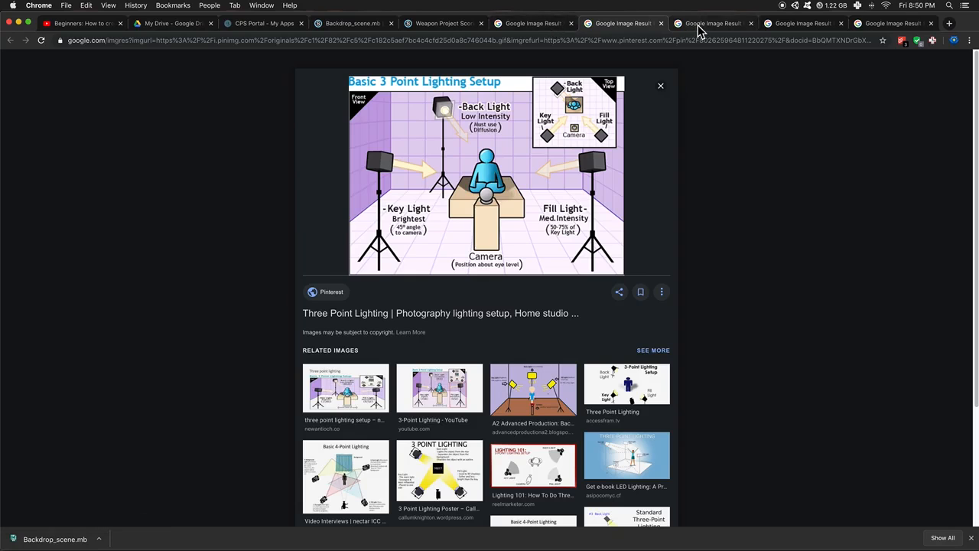
Show DIY Photography's rim, key and key-plus-rim portrait comparison tab.
left_click(712, 23)
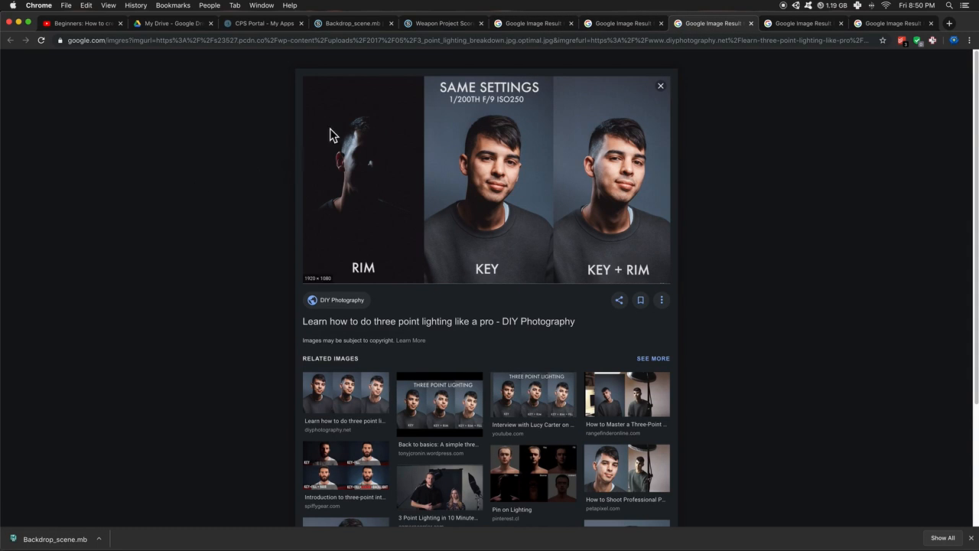
mouse_move(367, 158)
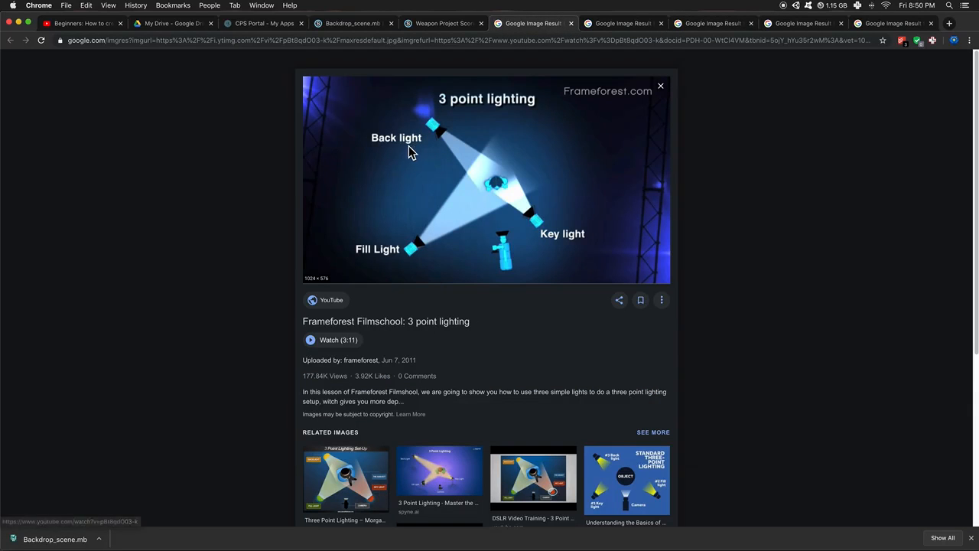
left_click(704, 23)
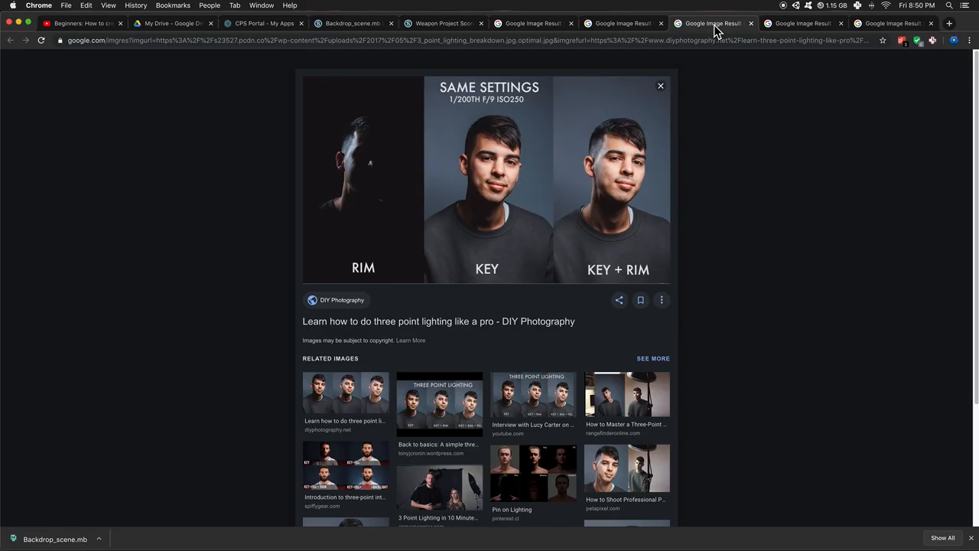
mouse_move(528, 178)
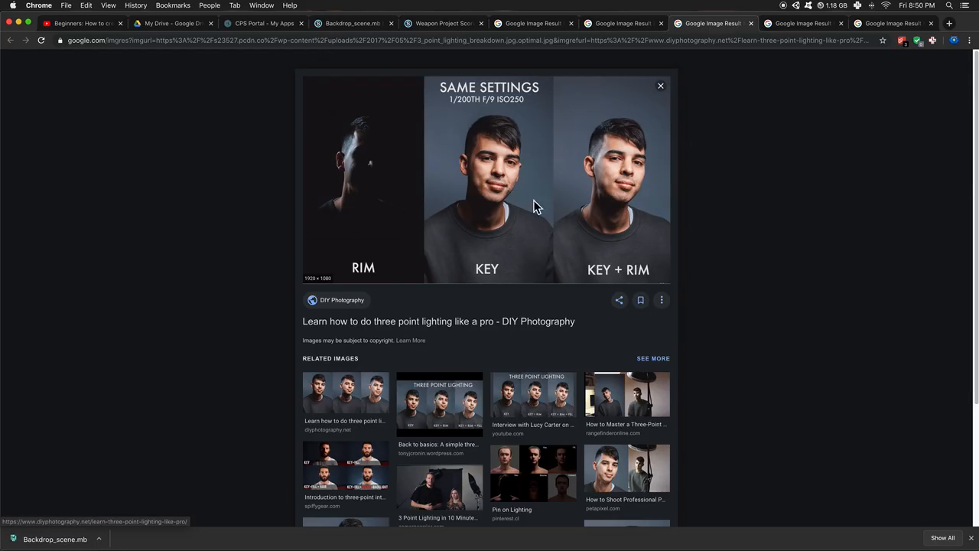
mouse_move(532, 170)
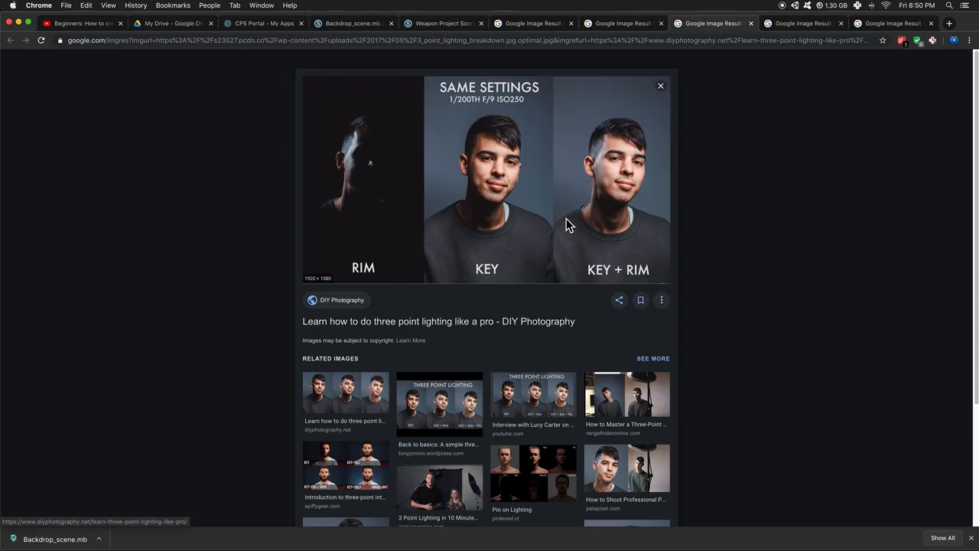
mouse_move(614, 206)
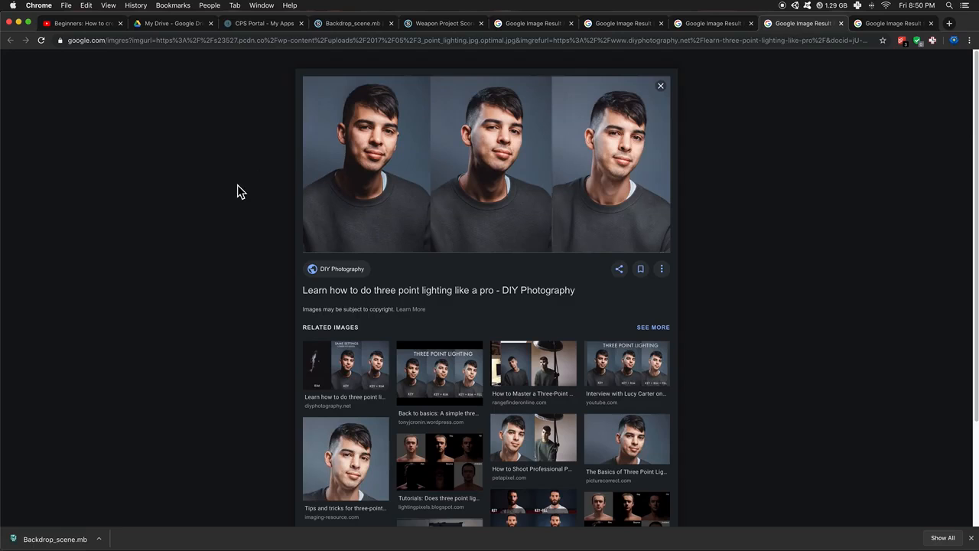
mouse_move(429, 156)
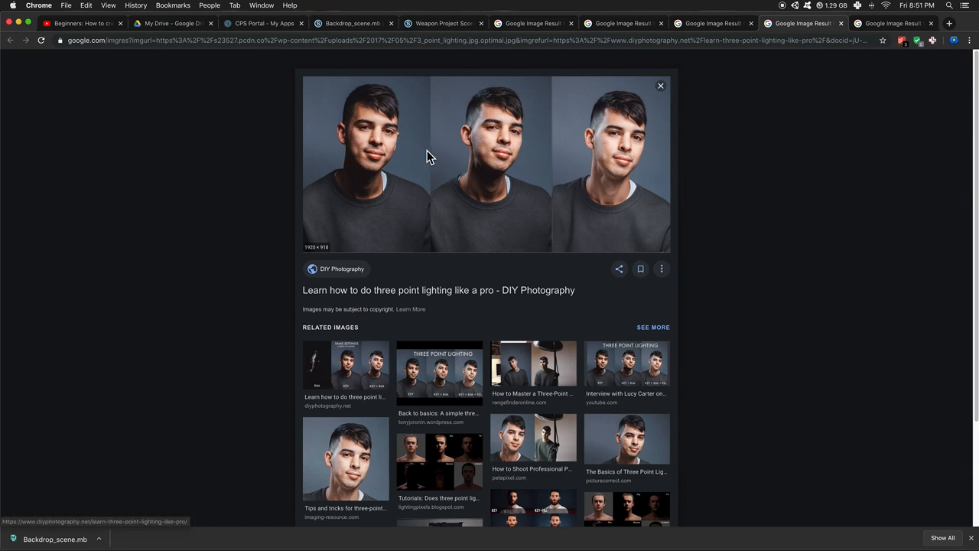
mouse_move(458, 74)
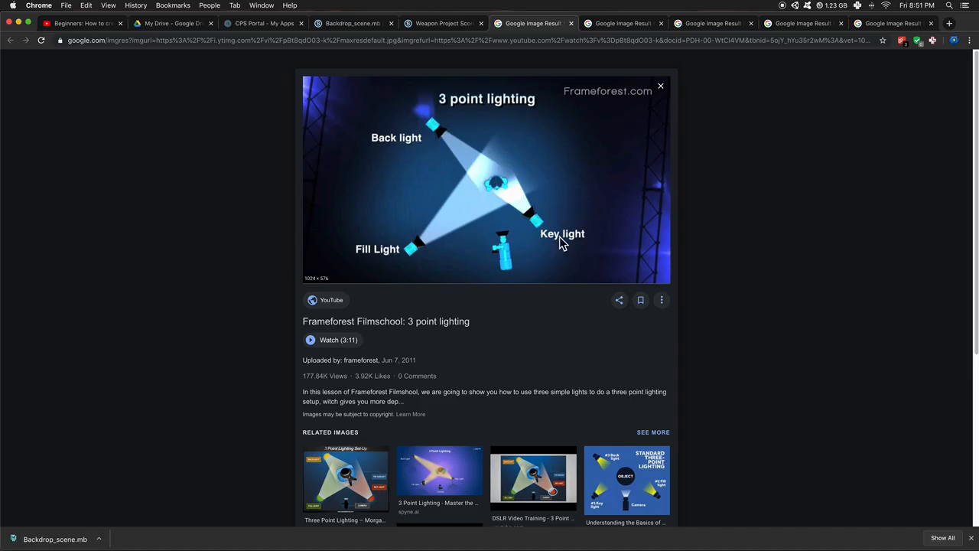
mouse_move(875, 31)
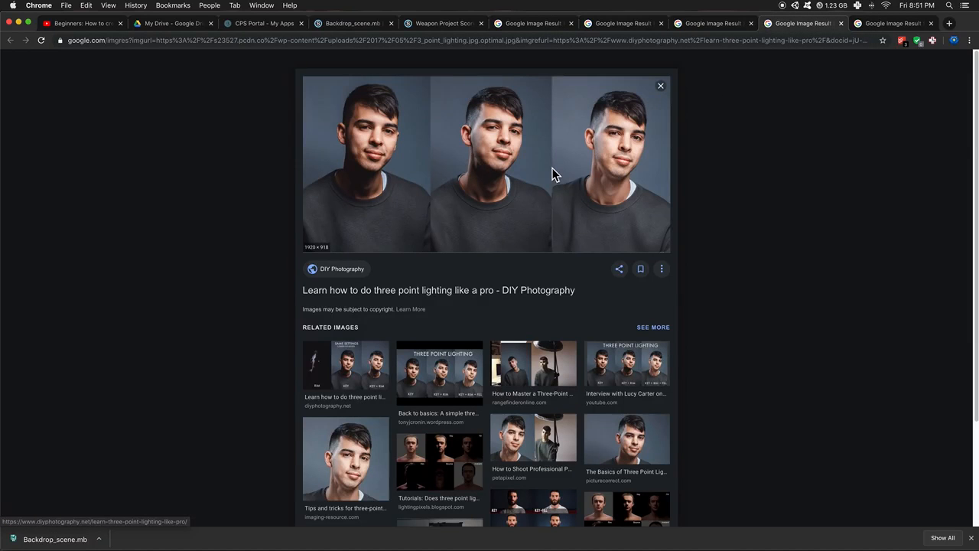
mouse_move(465, 162)
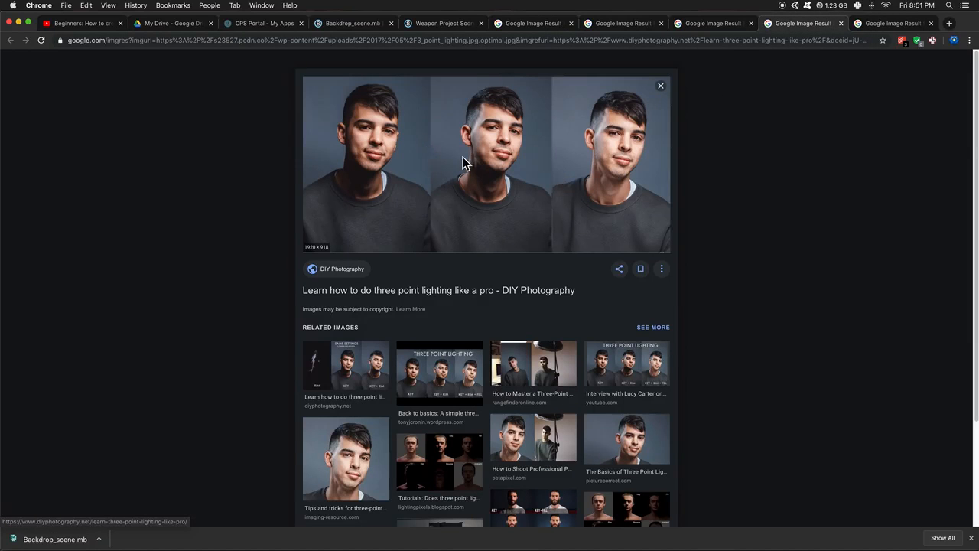
mouse_move(447, 169)
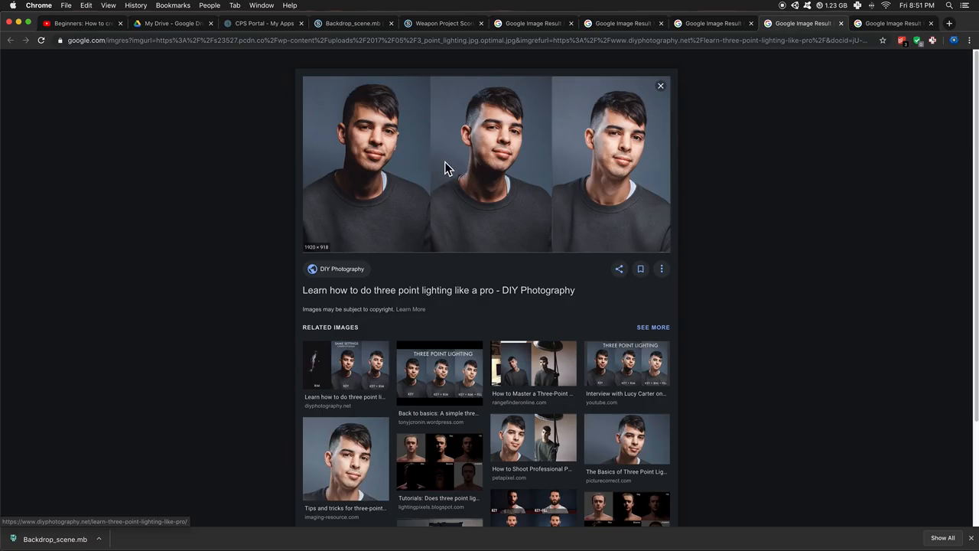
mouse_move(676, 191)
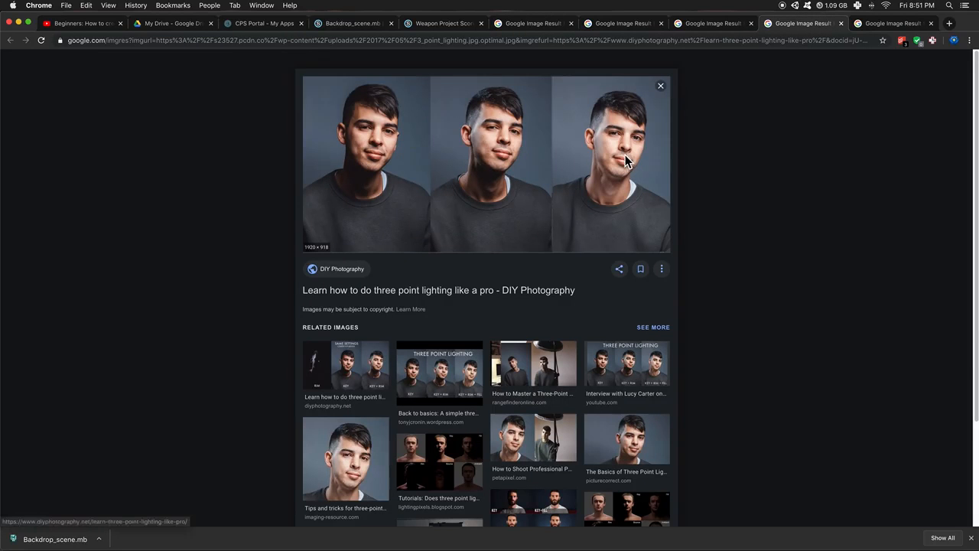
mouse_move(603, 125)
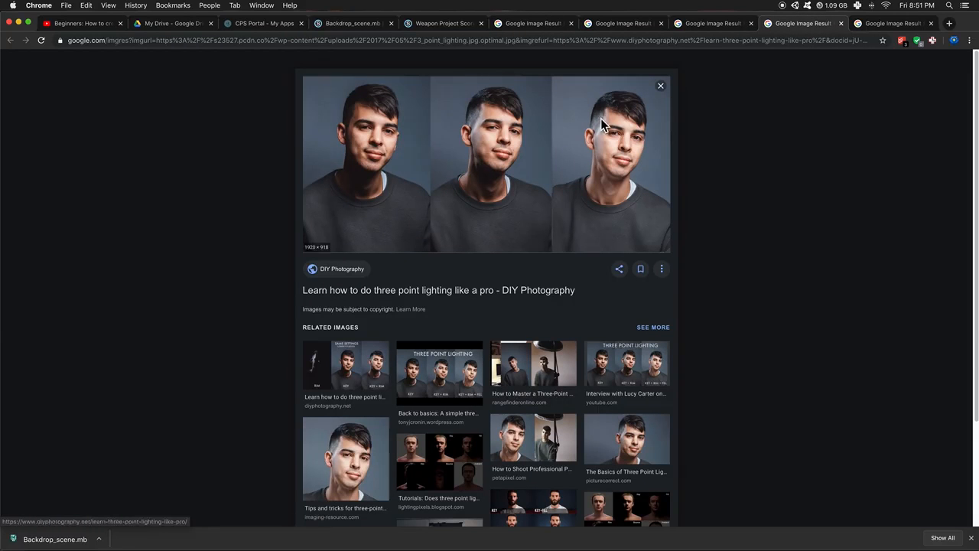
mouse_move(885, 23)
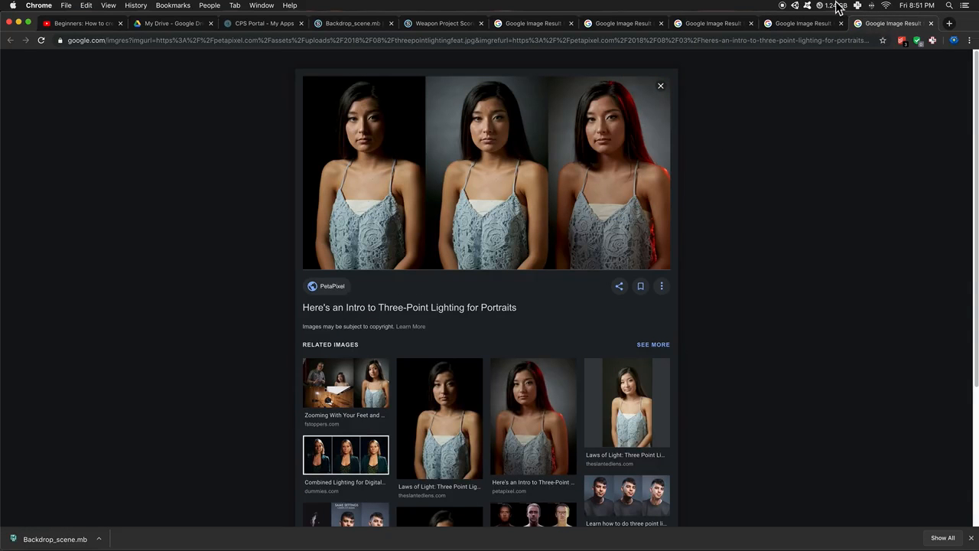
mouse_move(276, 173)
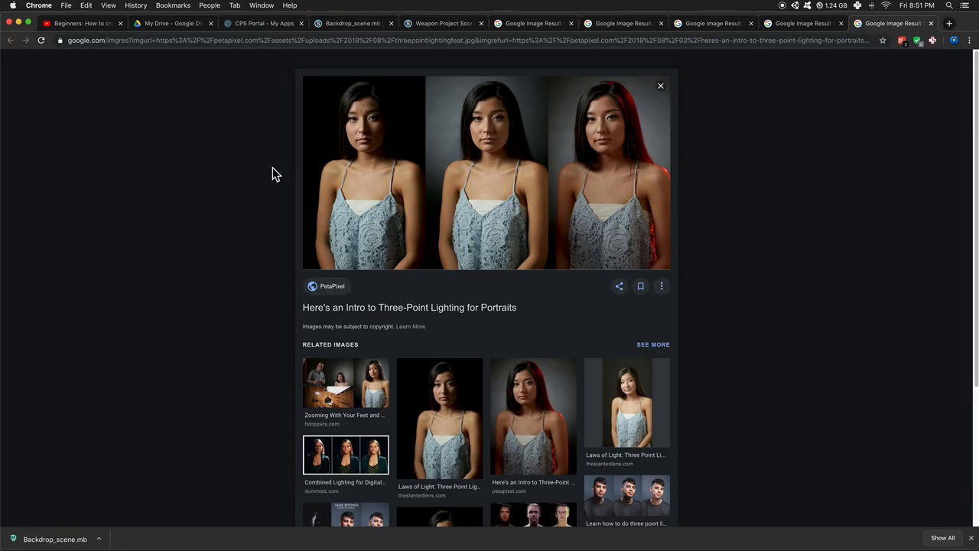
mouse_move(232, 118)
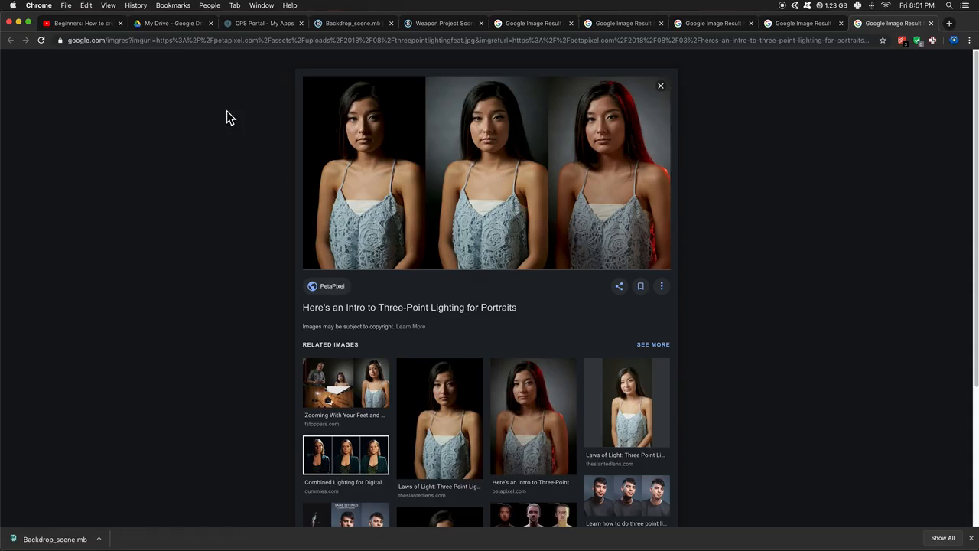
mouse_move(375, 141)
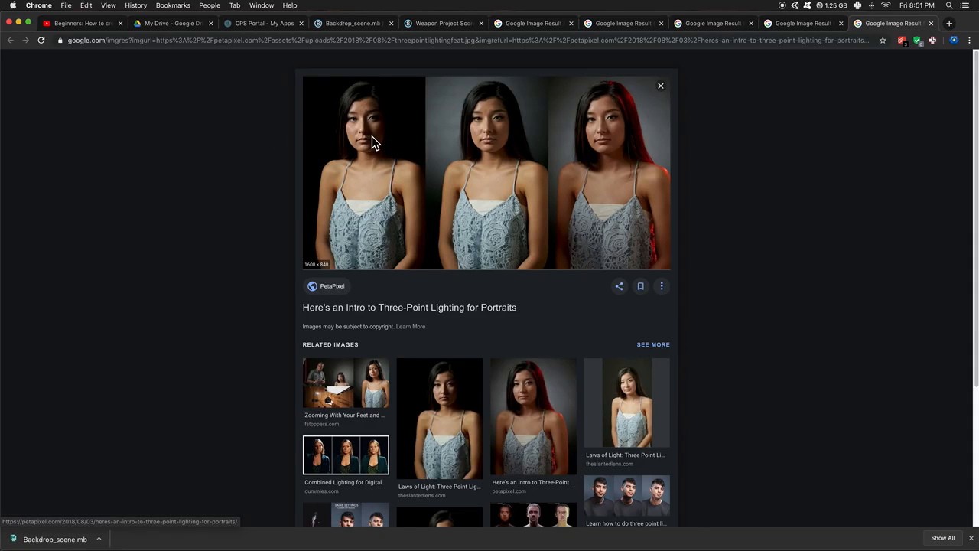
mouse_move(533, 175)
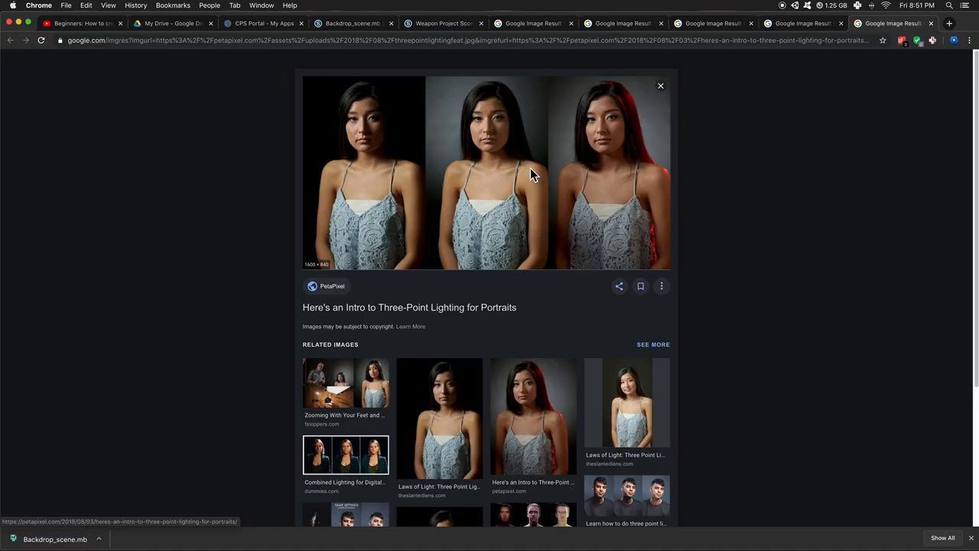
mouse_move(394, 162)
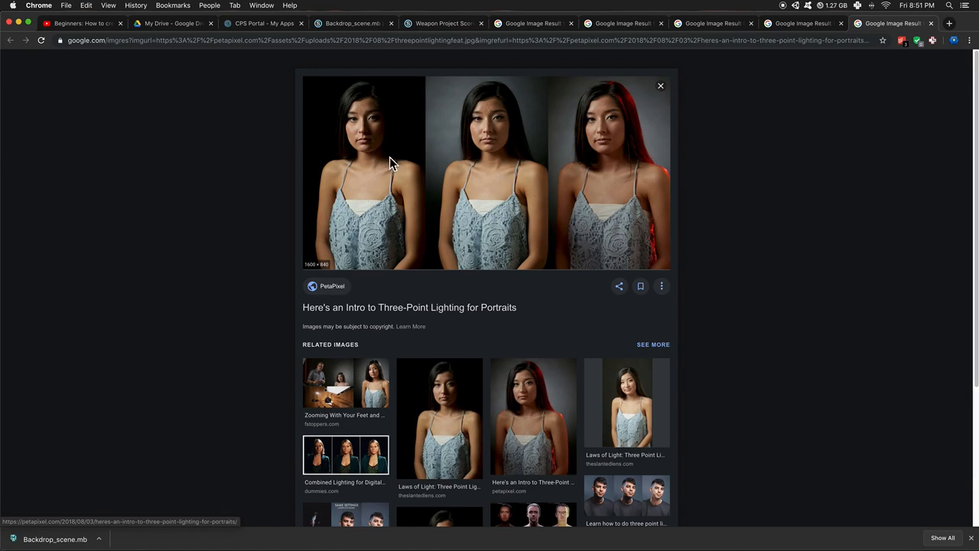
mouse_move(493, 182)
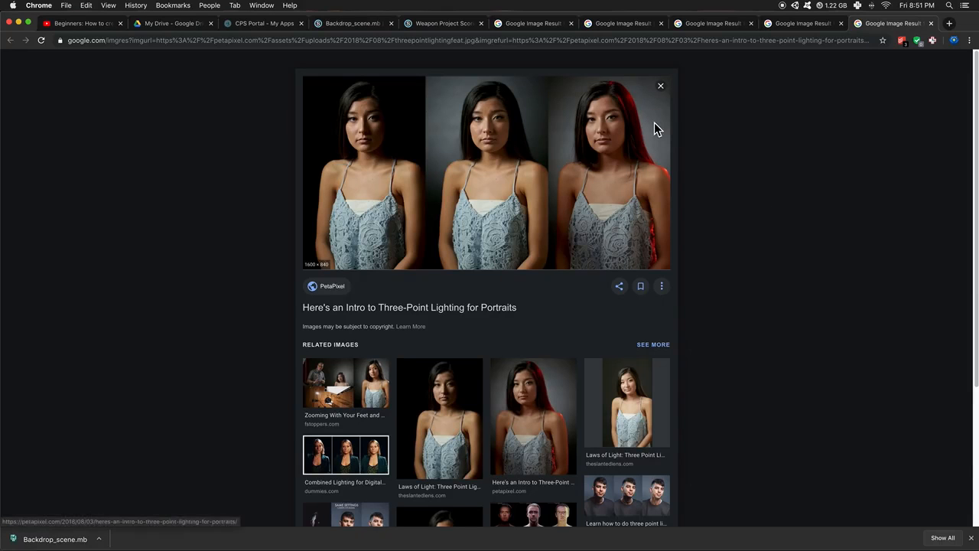
mouse_move(674, 138)
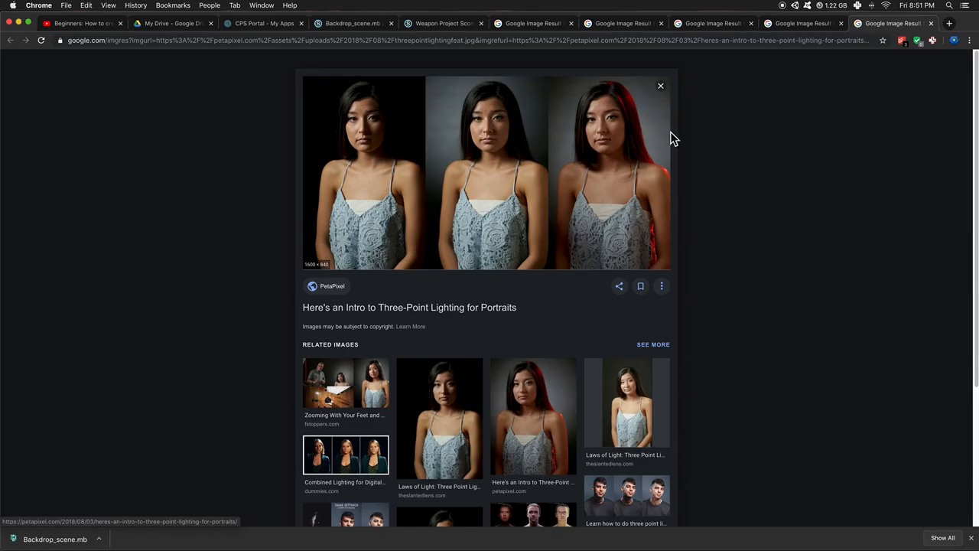
mouse_move(726, 209)
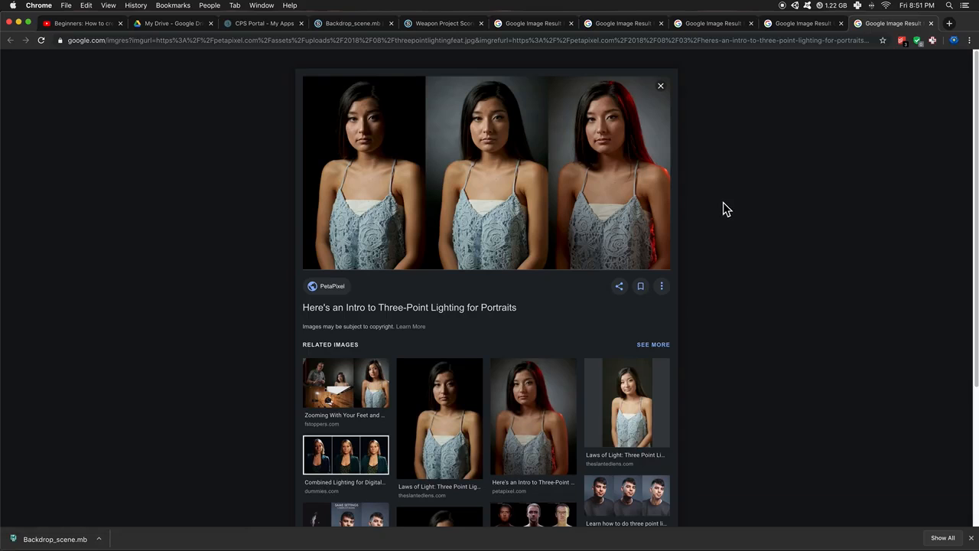
mouse_move(731, 207)
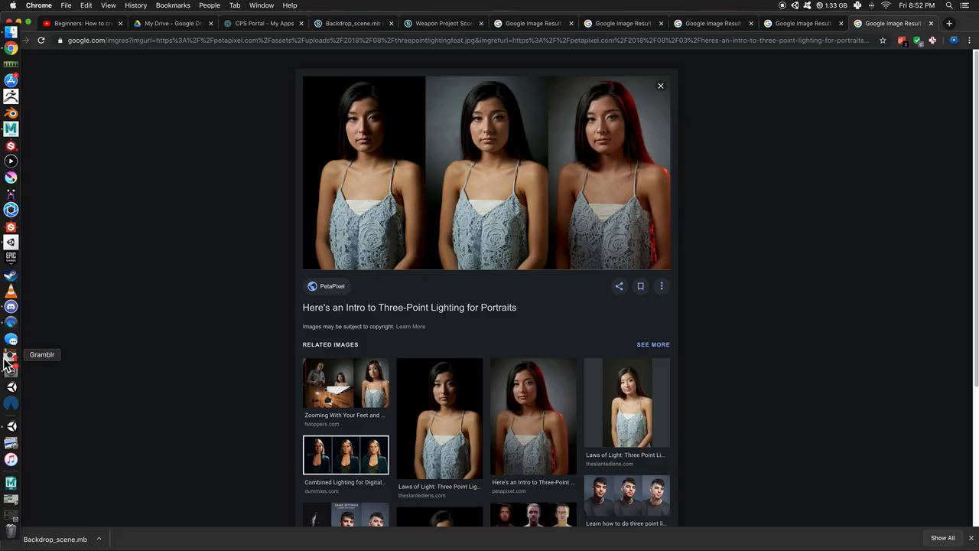
mouse_move(16, 494)
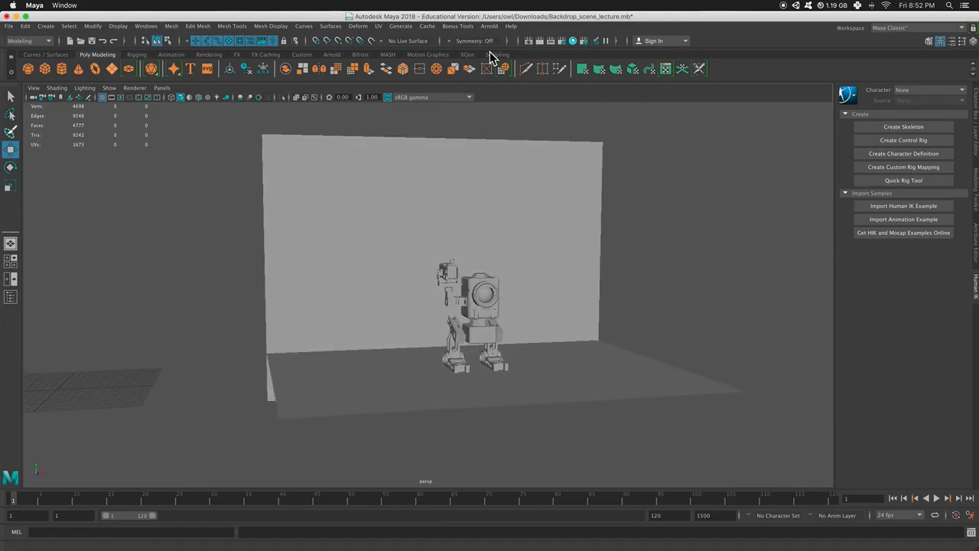
Create an Arnold Area Light, then zoom and orbit around the robot to inspect it.
left_click(489, 26)
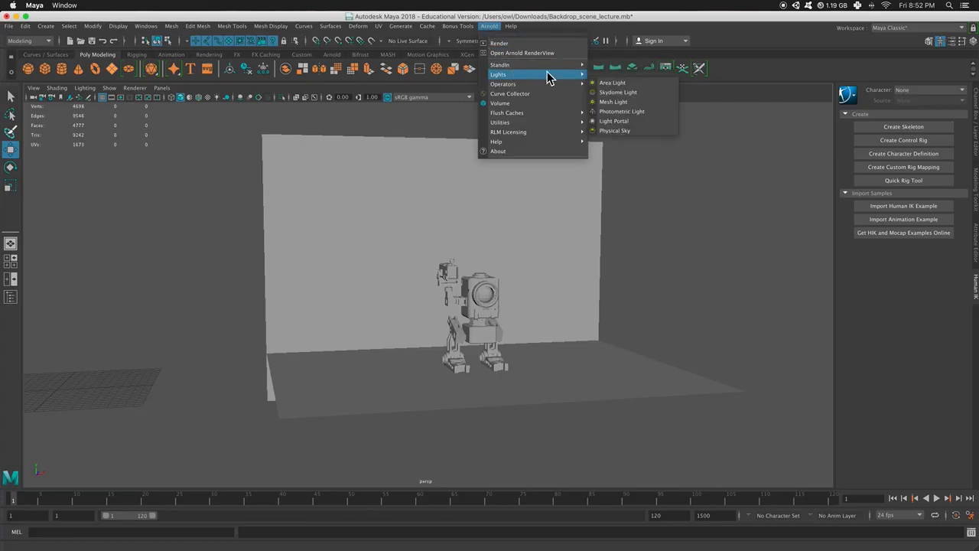
left_click(614, 82)
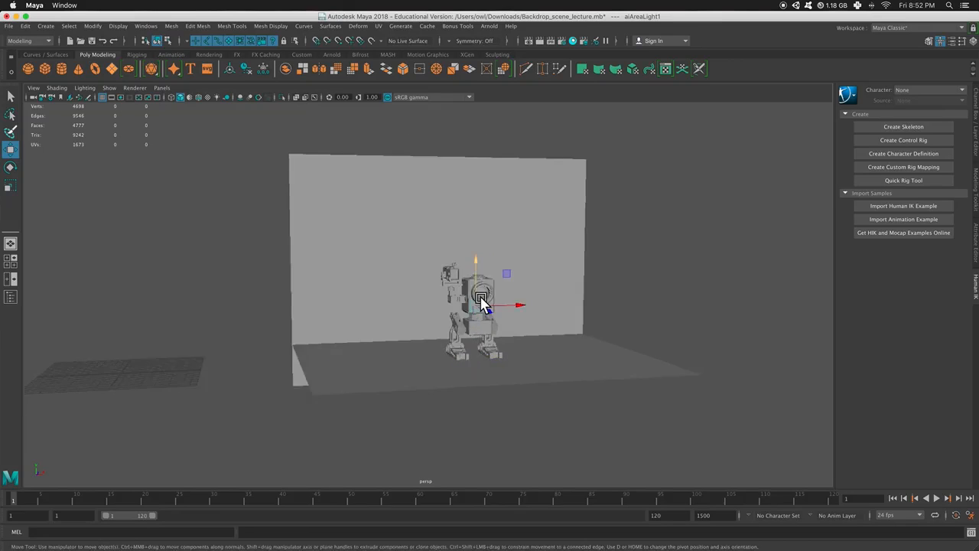
scroll("up", 3)
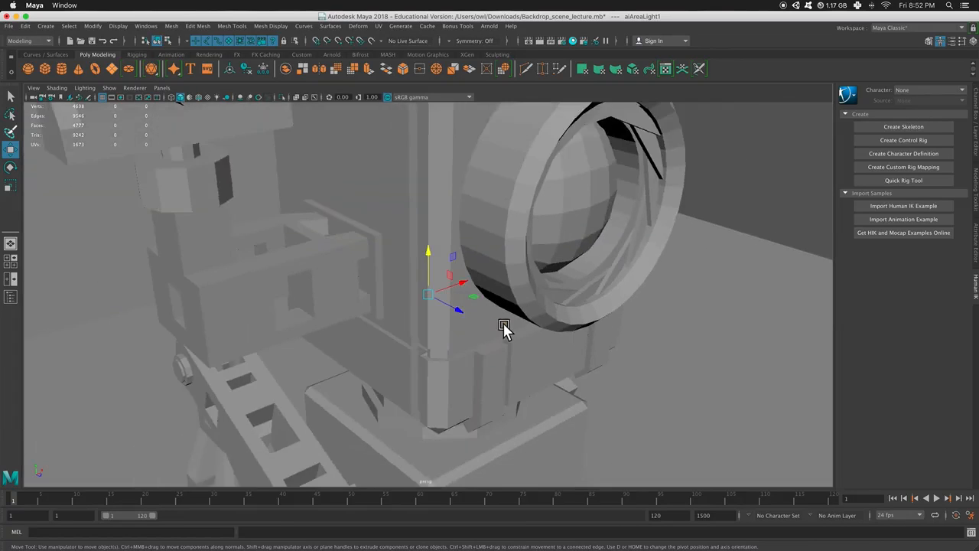
scroll("down", 3)
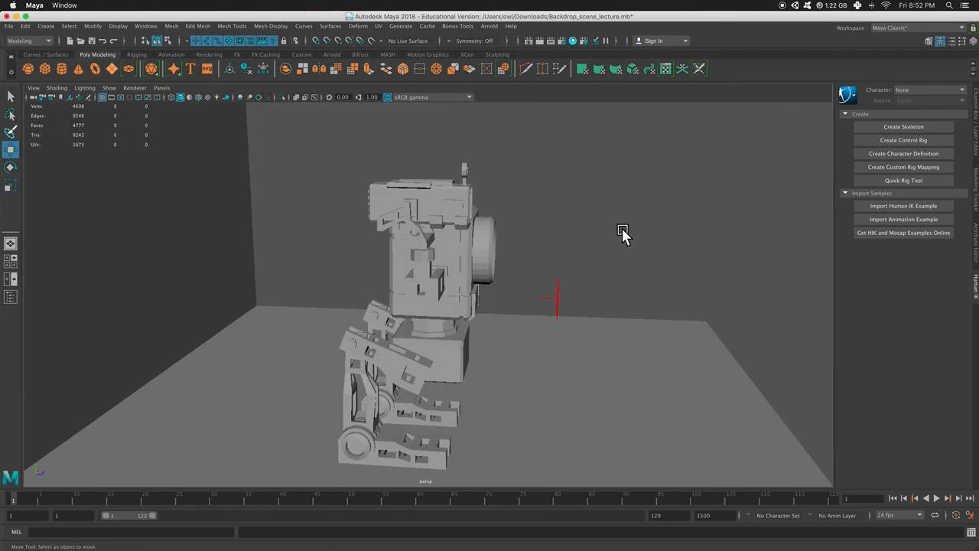
left_click_drag(624, 231, 633, 316)
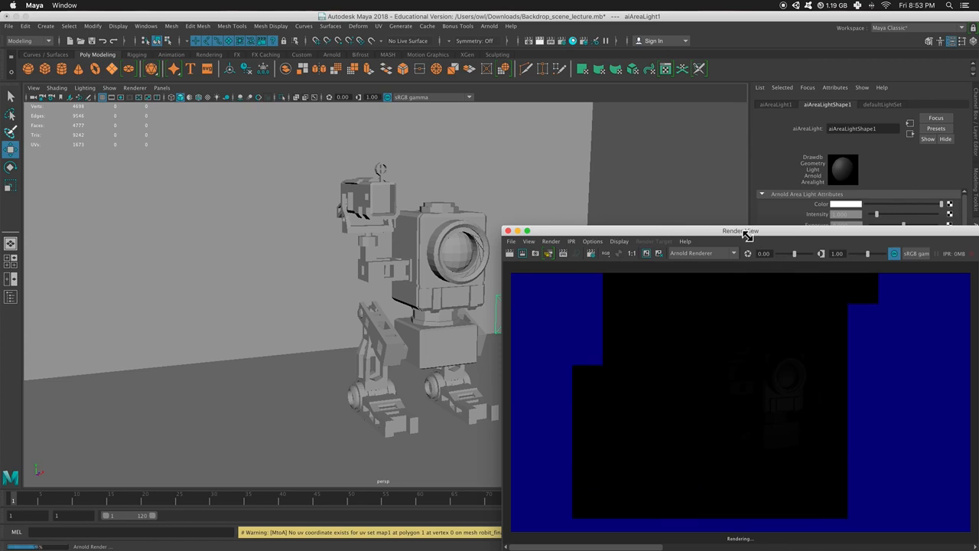
Move the Render View window over the viewport and re-render the current frame.
left_click_drag(741, 230, 641, 198)
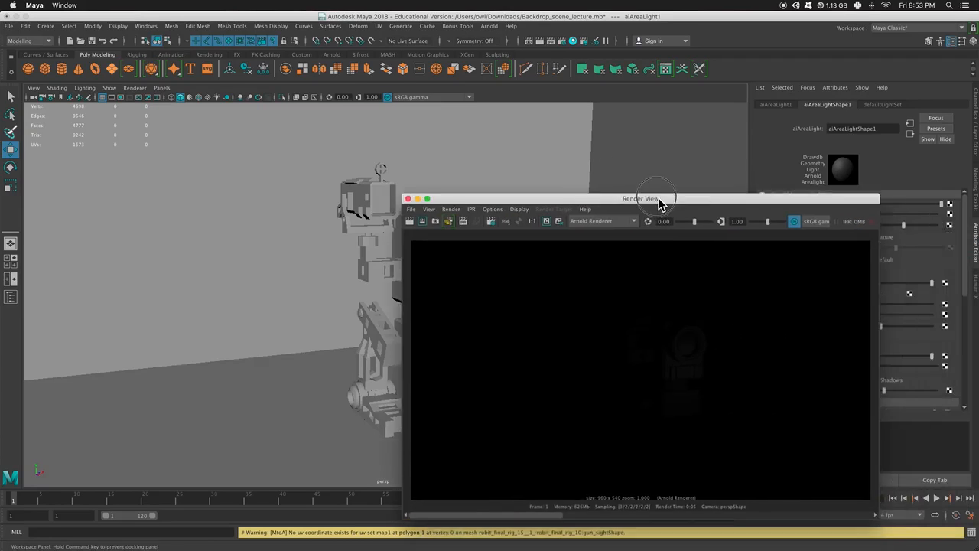
left_click_drag(643, 198, 540, 116)
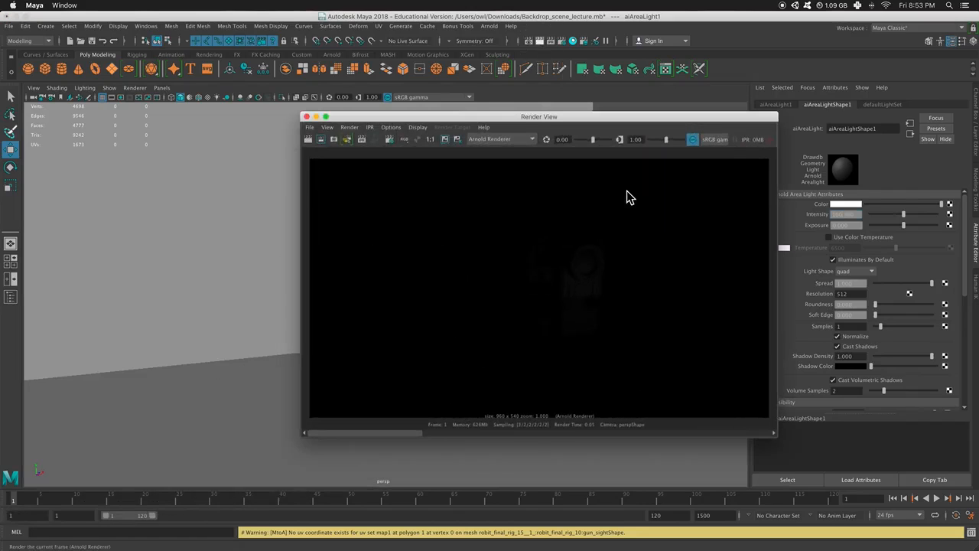
left_click(348, 139)
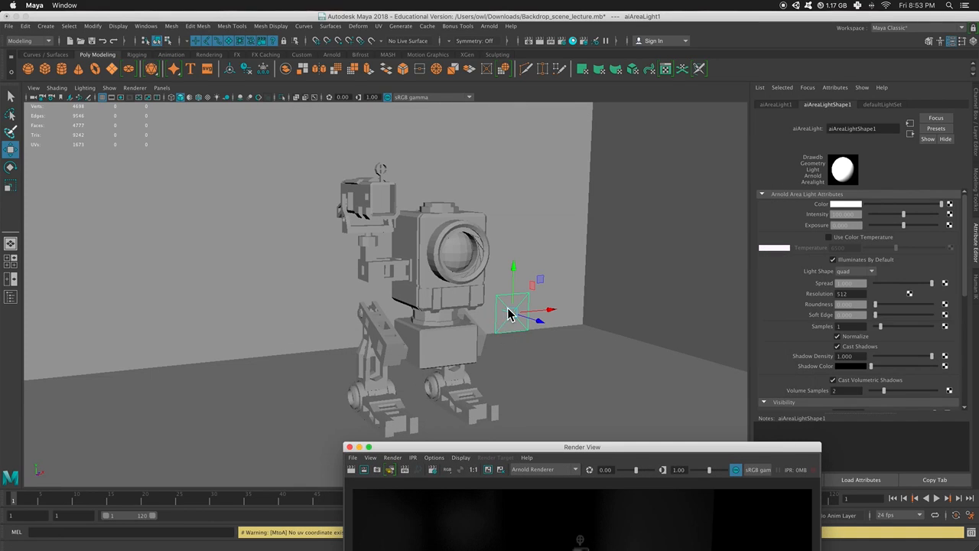
Re-render with the brighter area light, shifting the Render View window to uncover the light.
left_click_drag(582, 447, 601, 186)
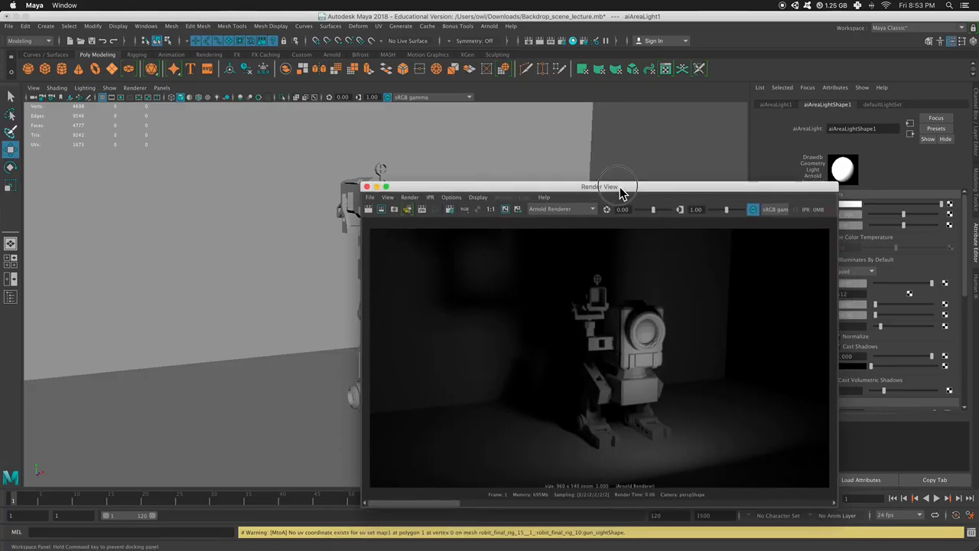
left_click_drag(600, 186, 569, 443)
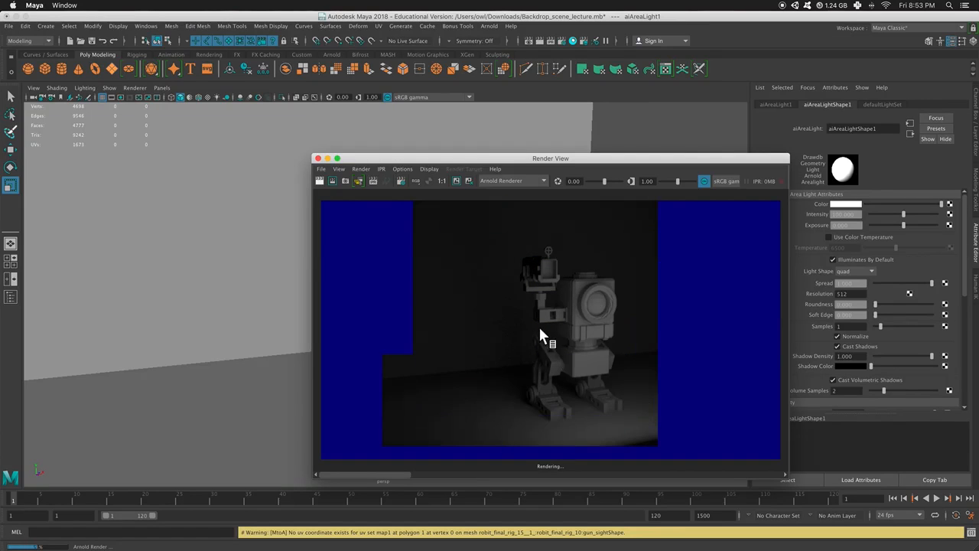
left_click(455, 181)
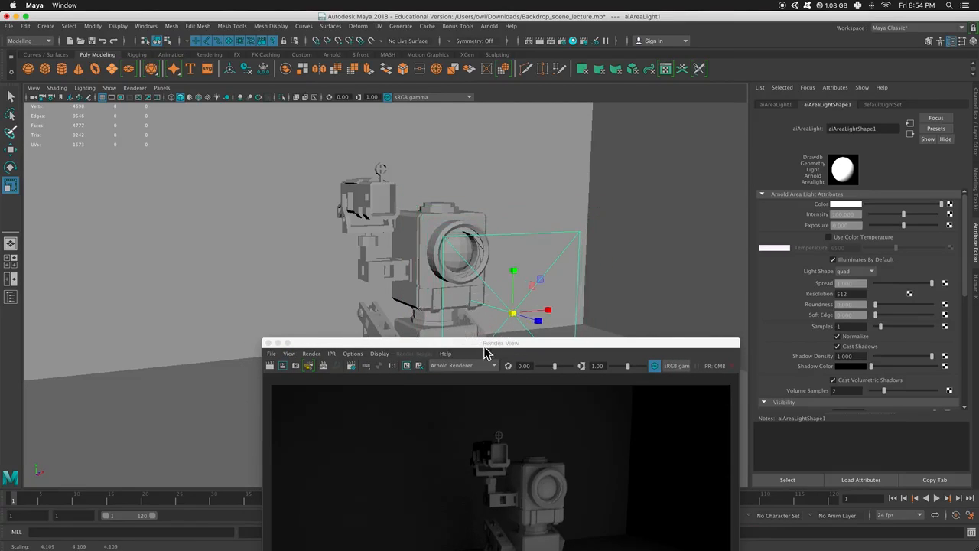
left_click_drag(487, 343, 541, 388)
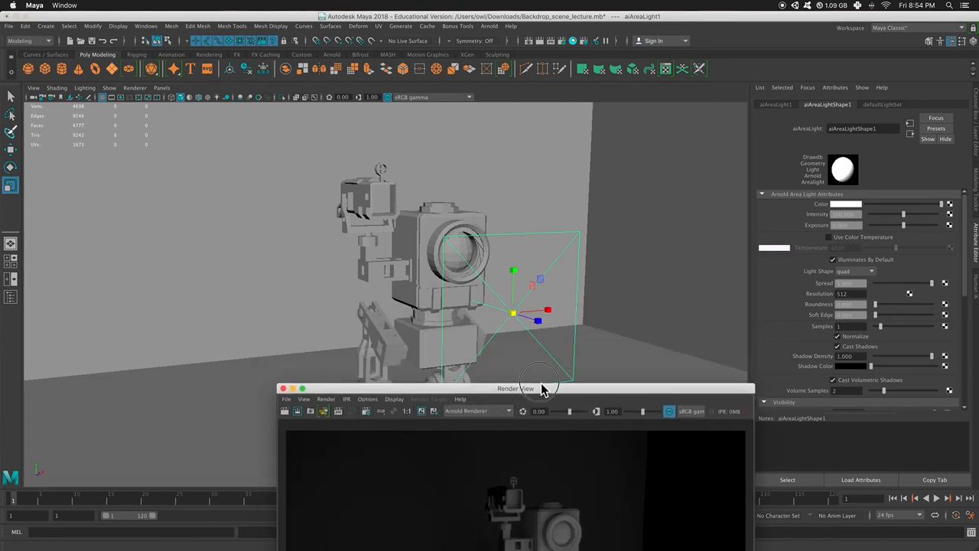
left_click_drag(516, 388, 500, 417)
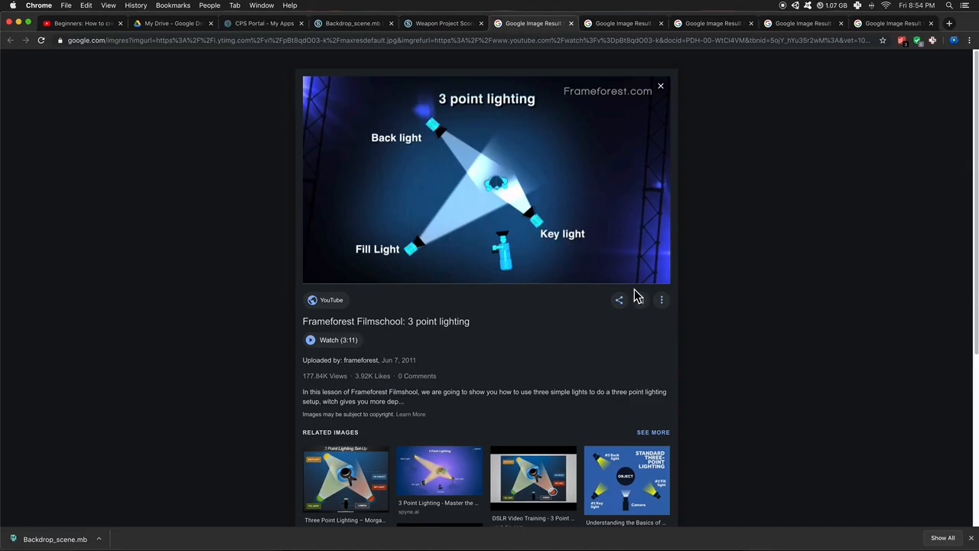
mouse_move(503, 182)
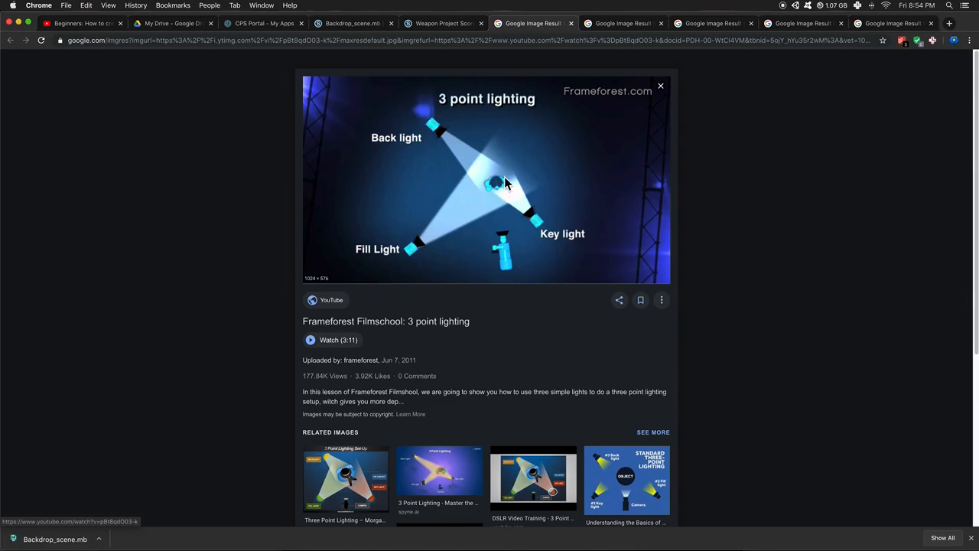
mouse_move(583, 240)
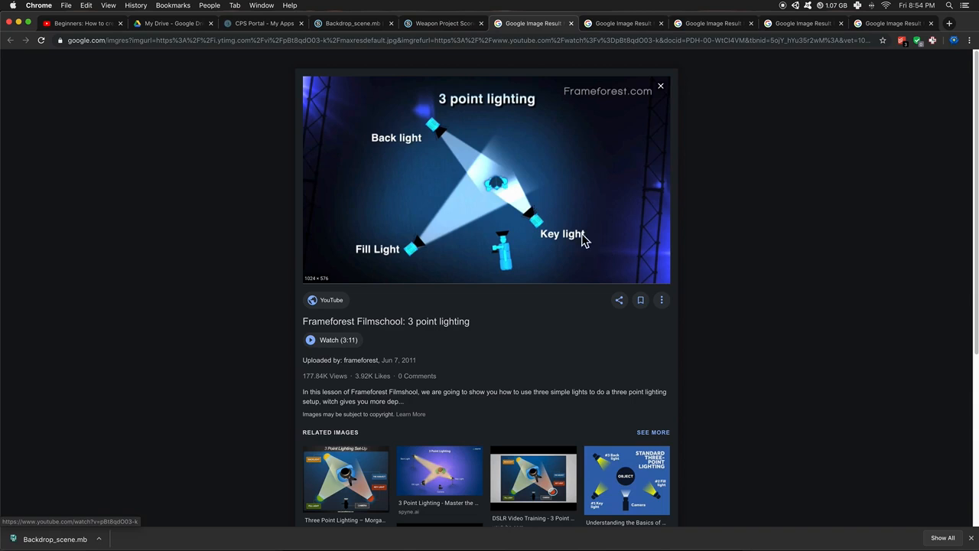
mouse_move(10, 151)
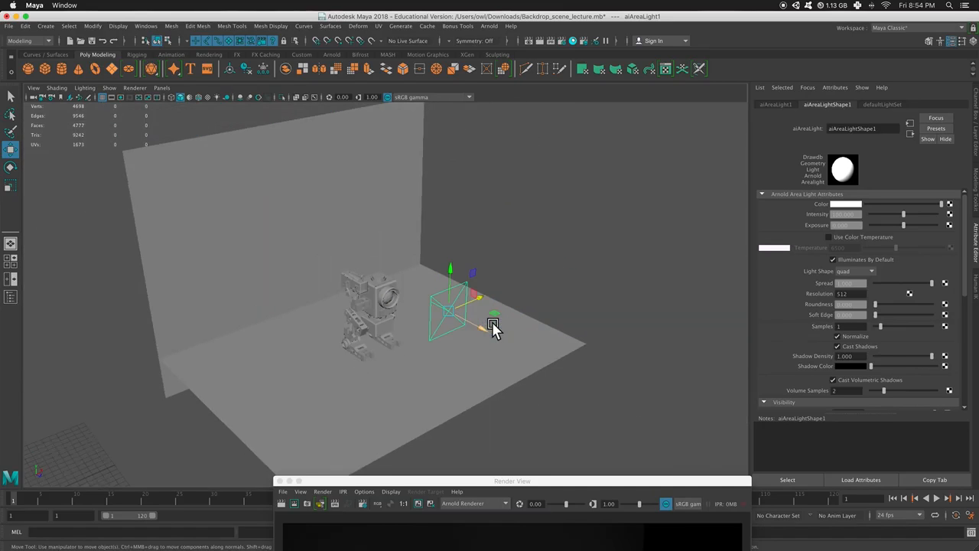
Rotate the area light to aim at the robot, then orbit the view around it.
left_click(10, 168)
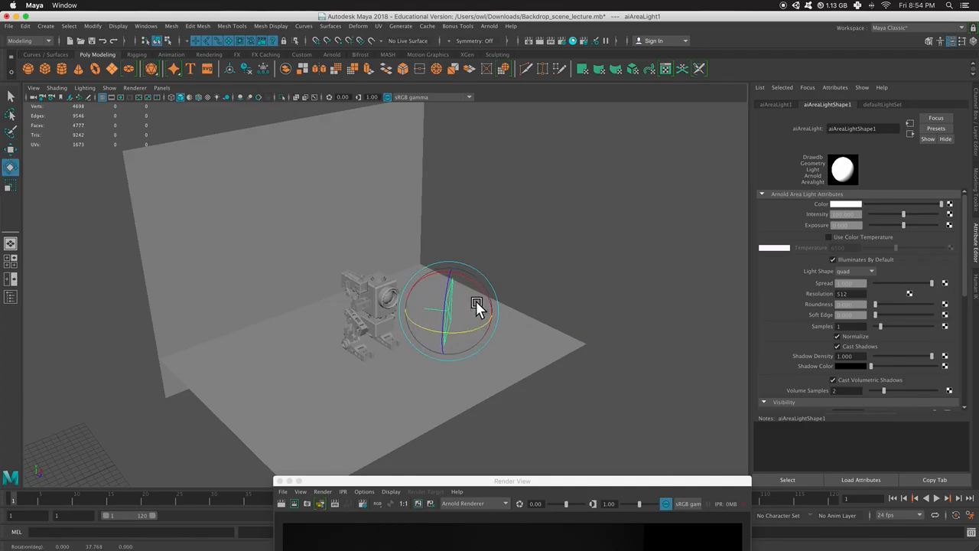
left_click_drag(477, 303, 482, 317)
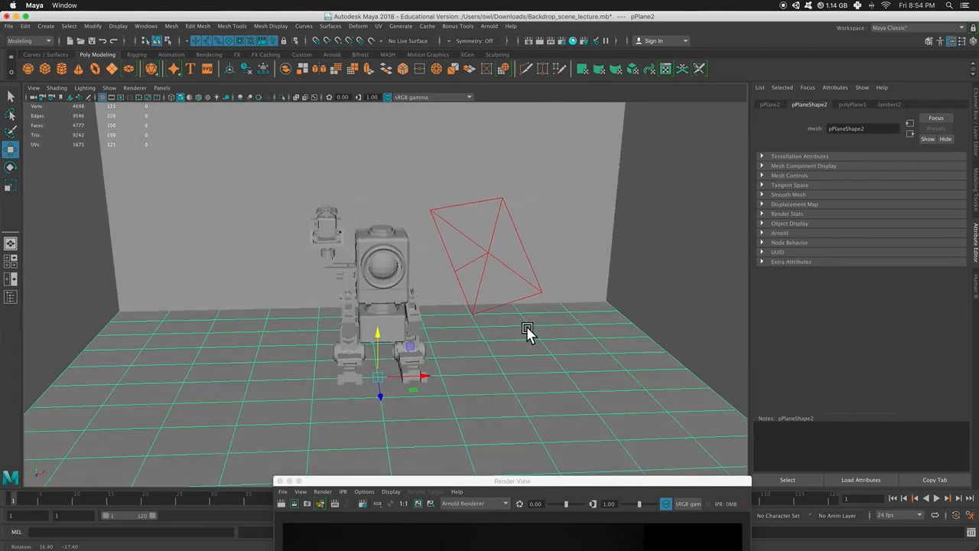
left_click_drag(528, 333, 461, 316)
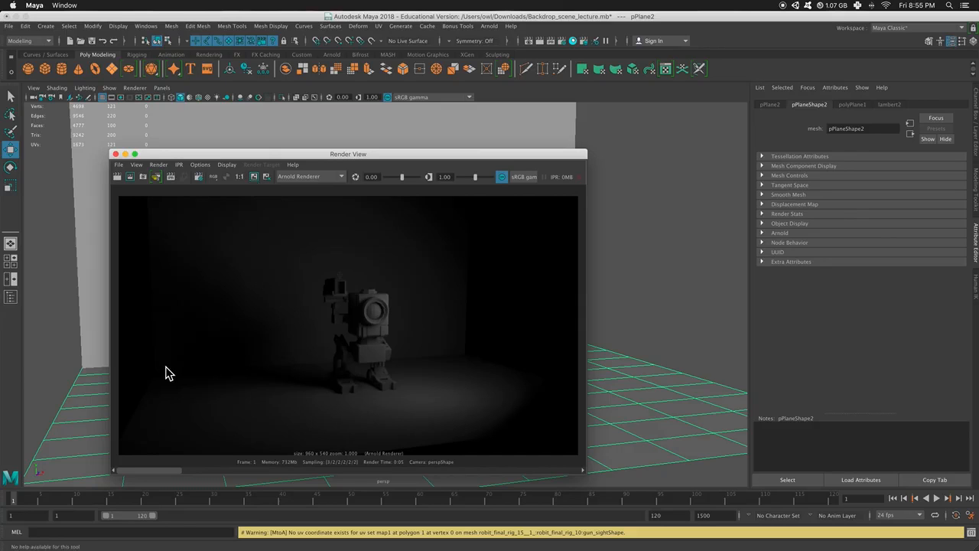
mouse_move(527, 157)
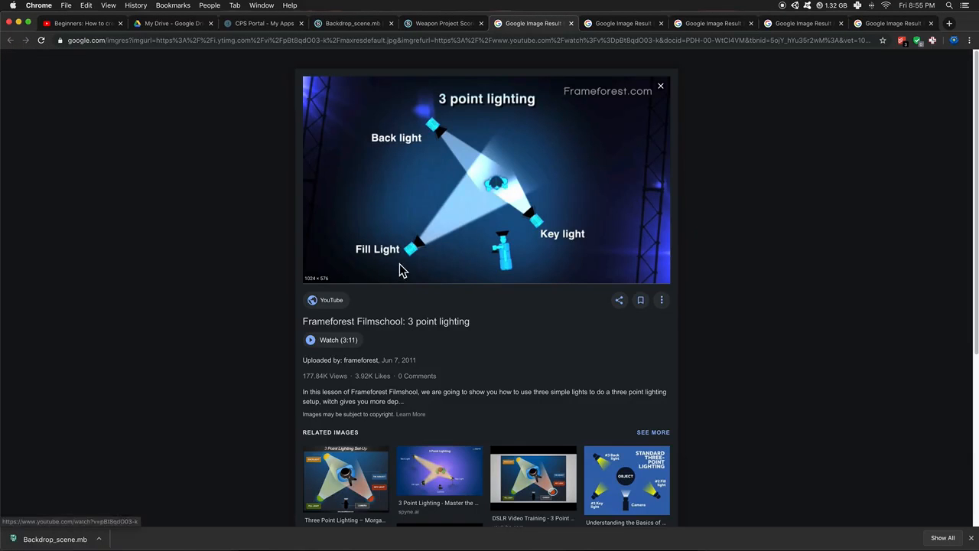
mouse_move(390, 266)
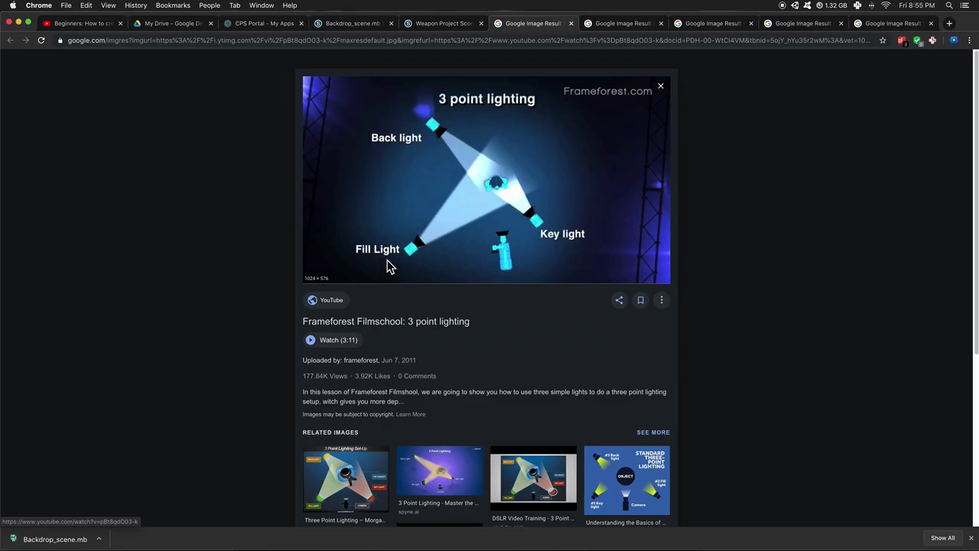
mouse_move(34, 32)
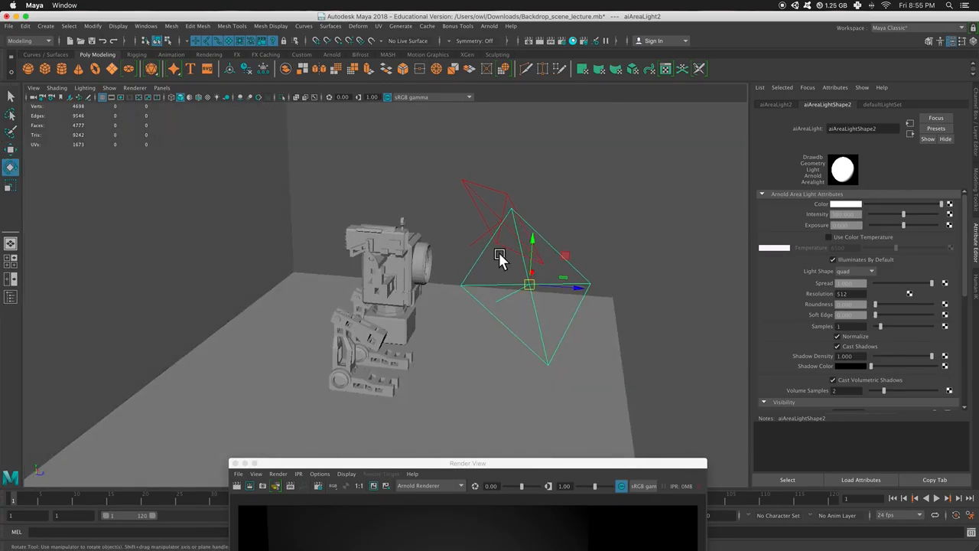
Rotate the second area light to face the robot from its left.
left_click_drag(500, 255, 530, 282)
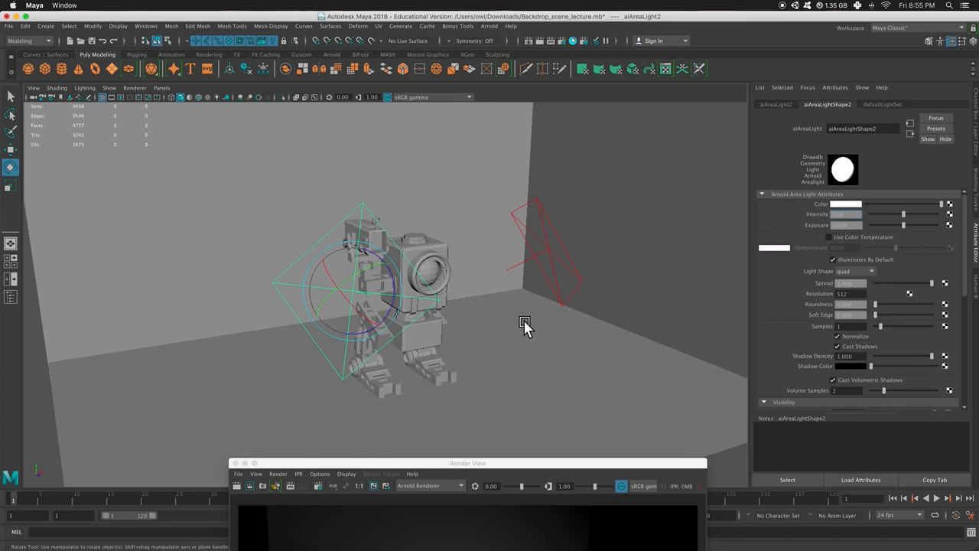
left_click_drag(525, 322, 499, 310)
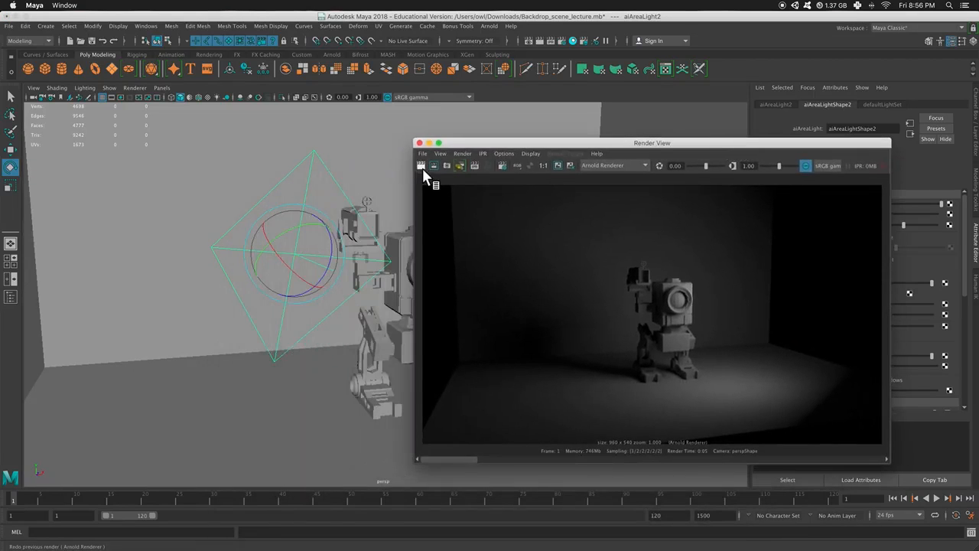
Redo the previous Arnold render with the key and fill lights.
left_click(423, 166)
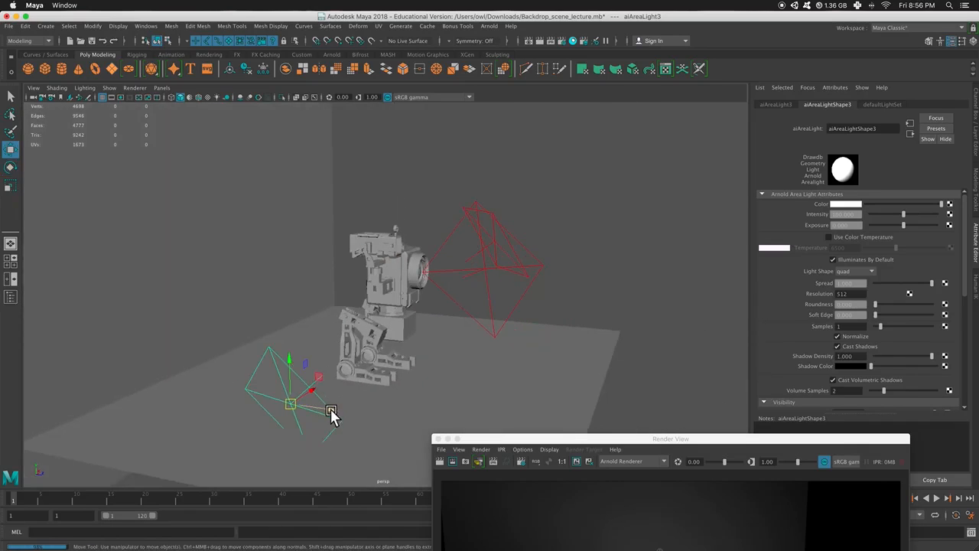
Move the third area light in front of the robot, angle it, and choose a blue colour.
left_click_drag(331, 411, 315, 398)
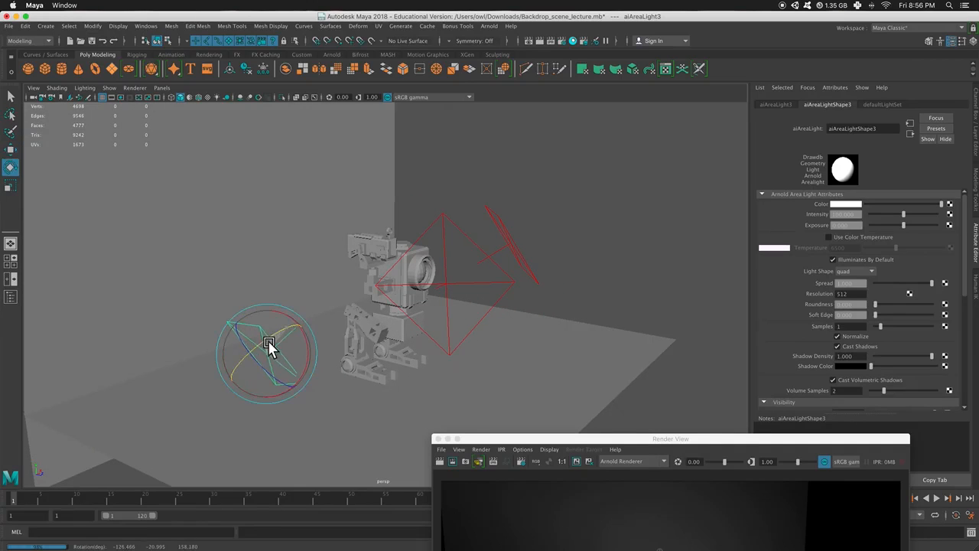
left_click_drag(269, 342, 249, 342)
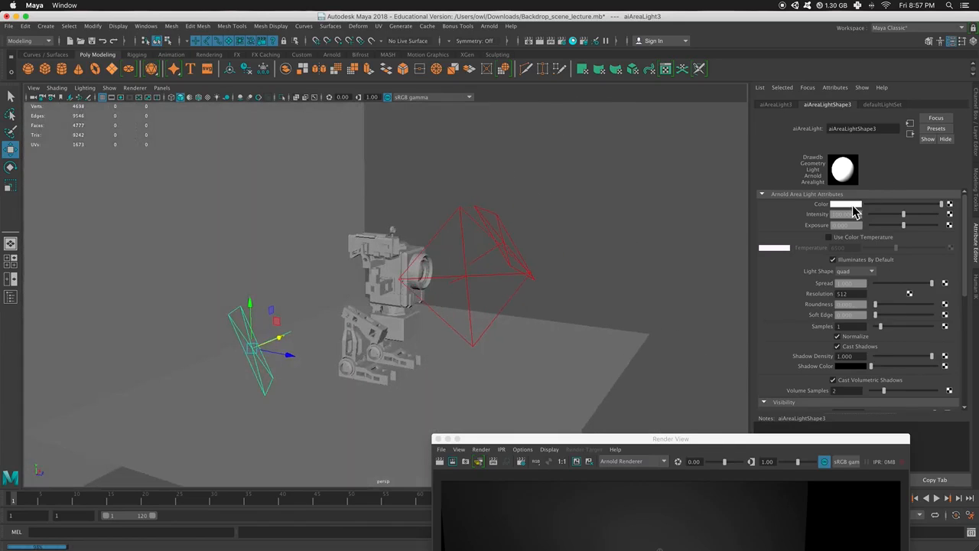
left_click(847, 204)
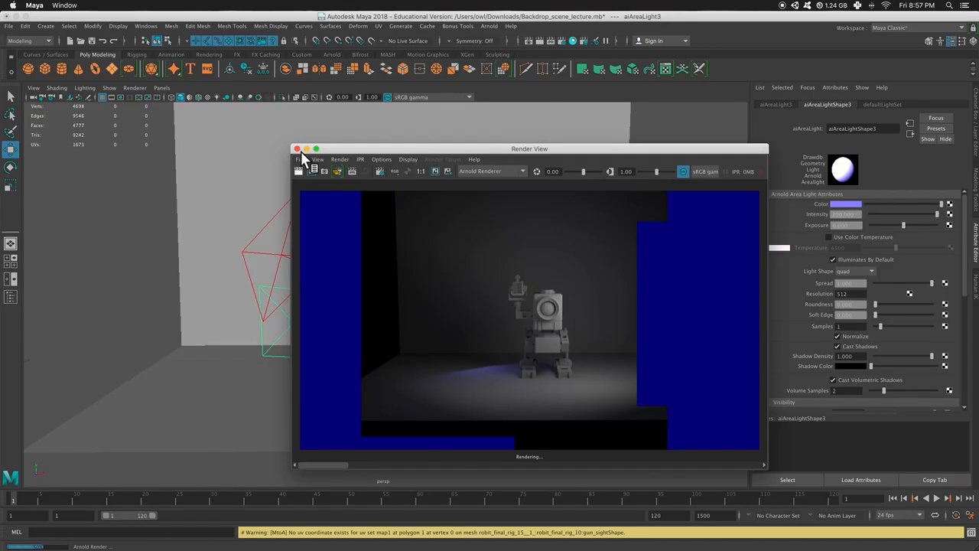
Close the render preview, orbit around the robot, and rotate the blue area light toward it.
left_click(302, 149)
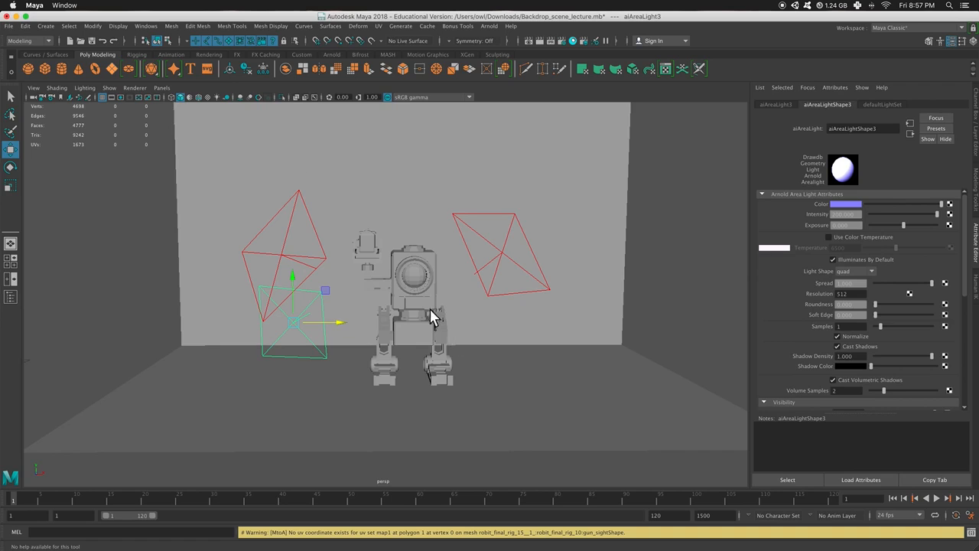
left_click_drag(432, 317, 448, 299)
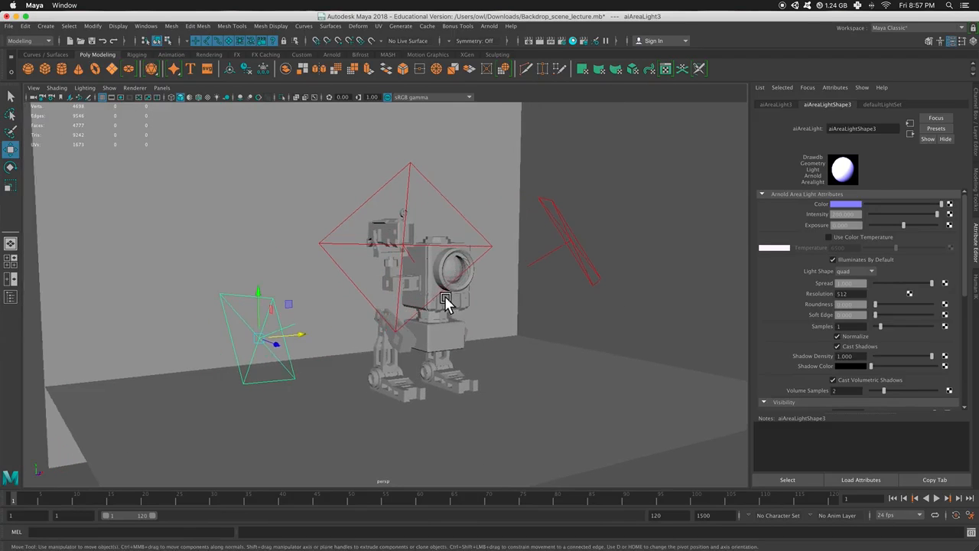
left_click_drag(448, 298, 503, 314)
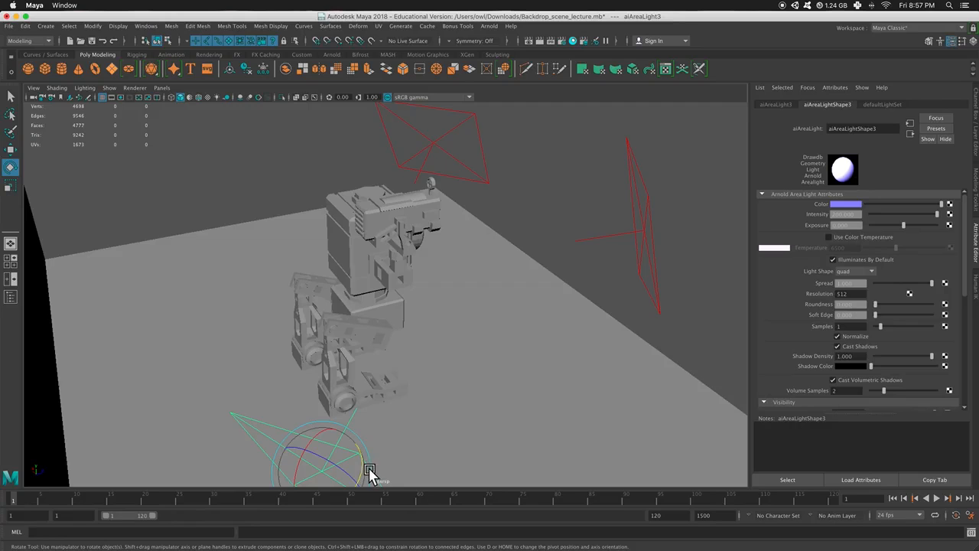
left_click_drag(370, 470, 366, 423)
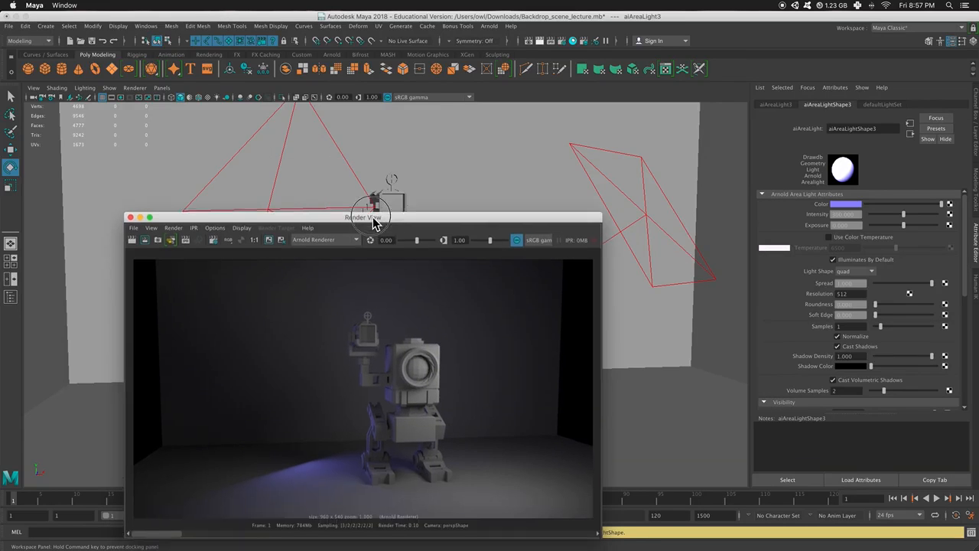
Set the first area light's color to red.
left_click_drag(375, 217, 437, 223)
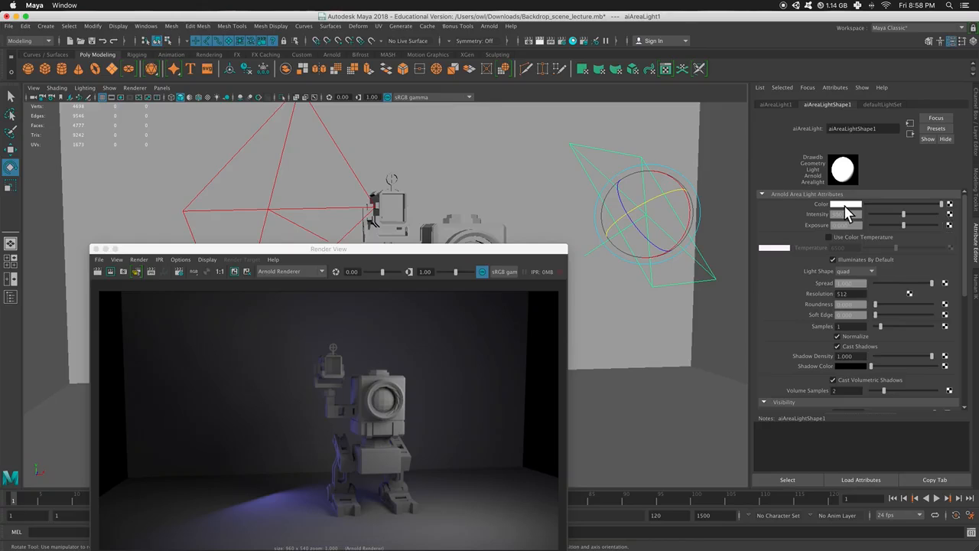
left_click(853, 204)
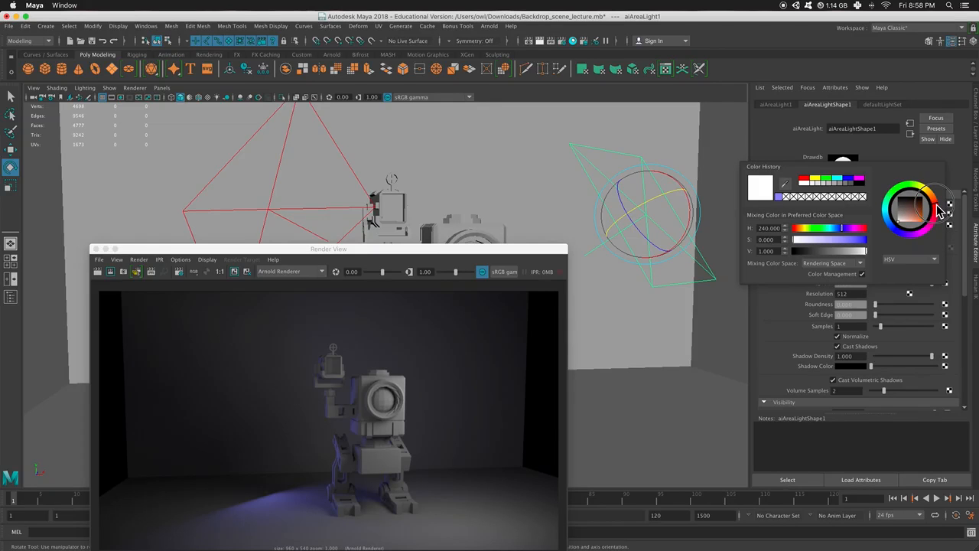
left_click(918, 218)
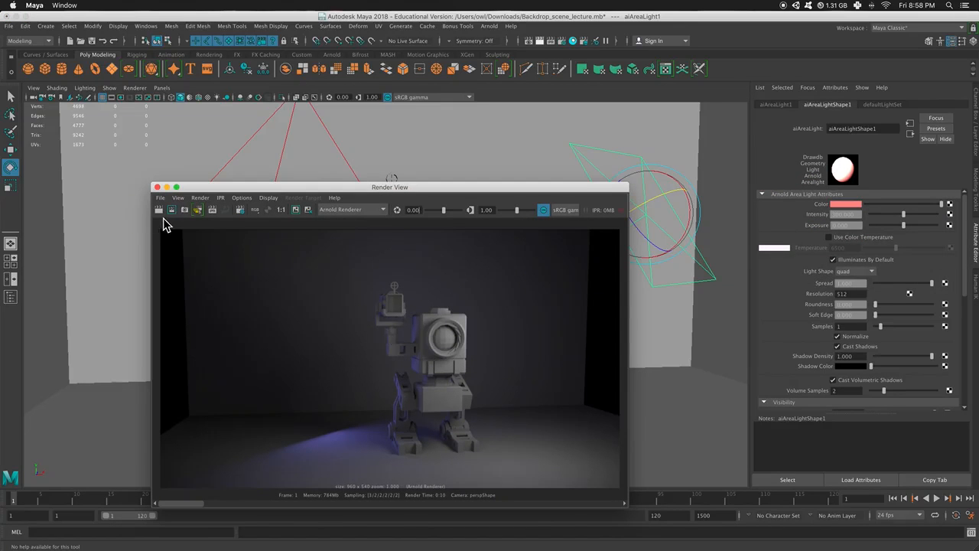
mouse_move(324, 361)
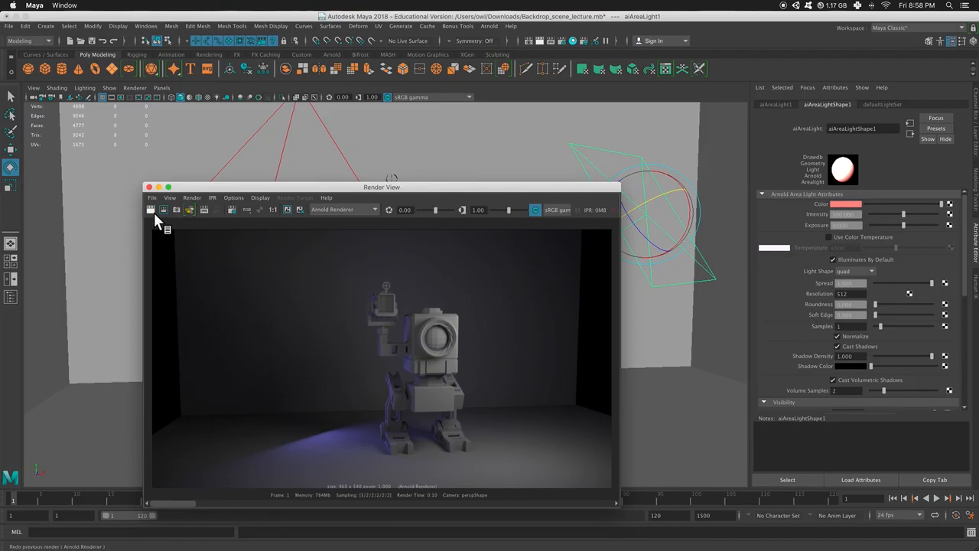
Re-render the scene with the red key light and reposition the render preview window.
left_click(151, 209)
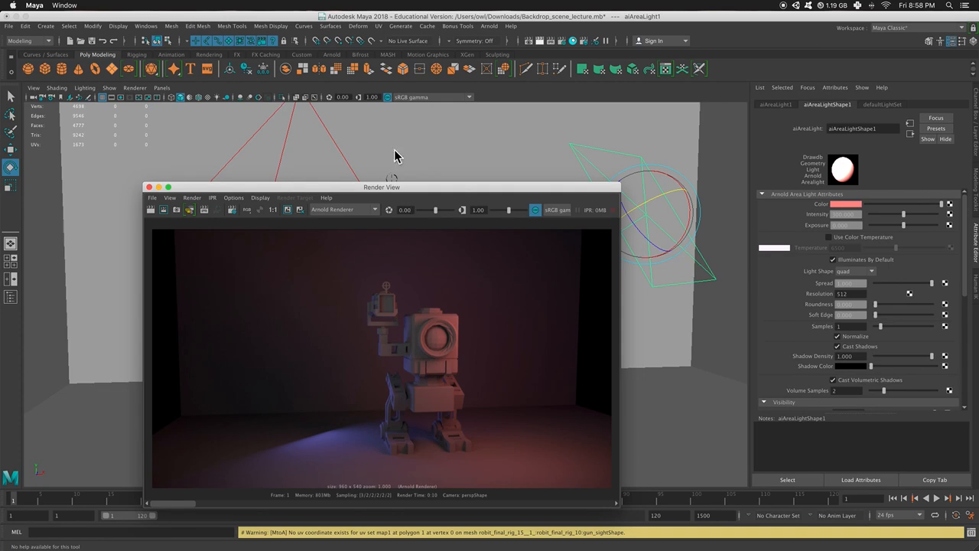
left_click_drag(382, 186, 370, 214)
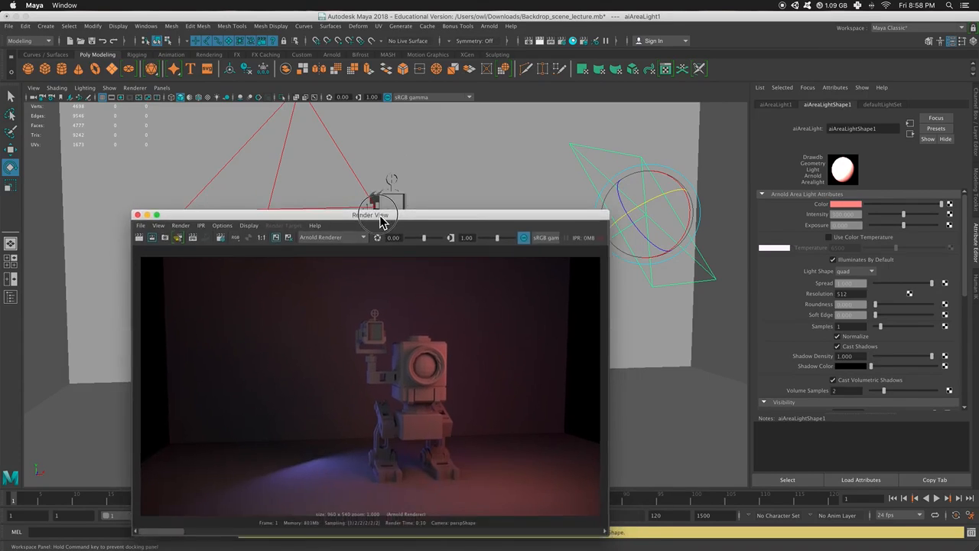
left_click_drag(369, 214, 399, 212)
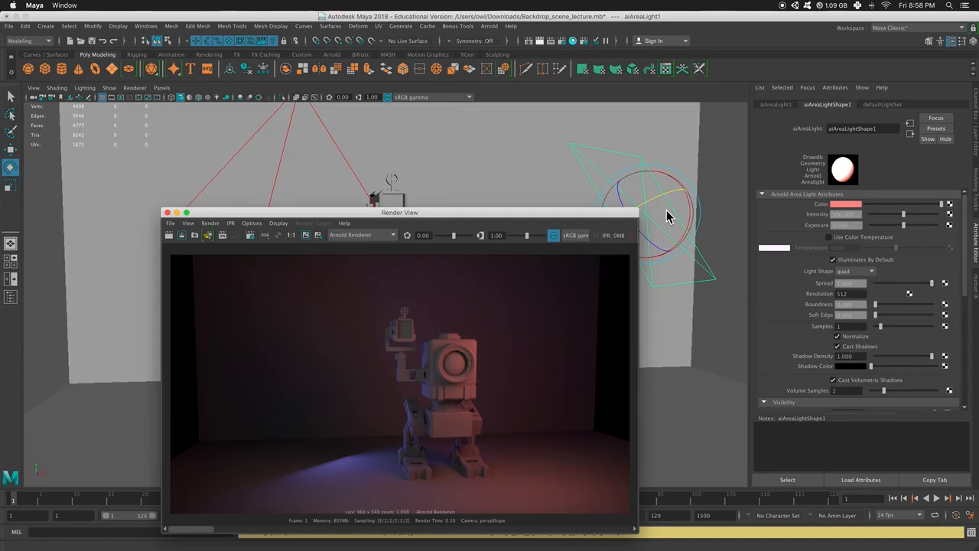
left_click_drag(399, 212, 411, 394)
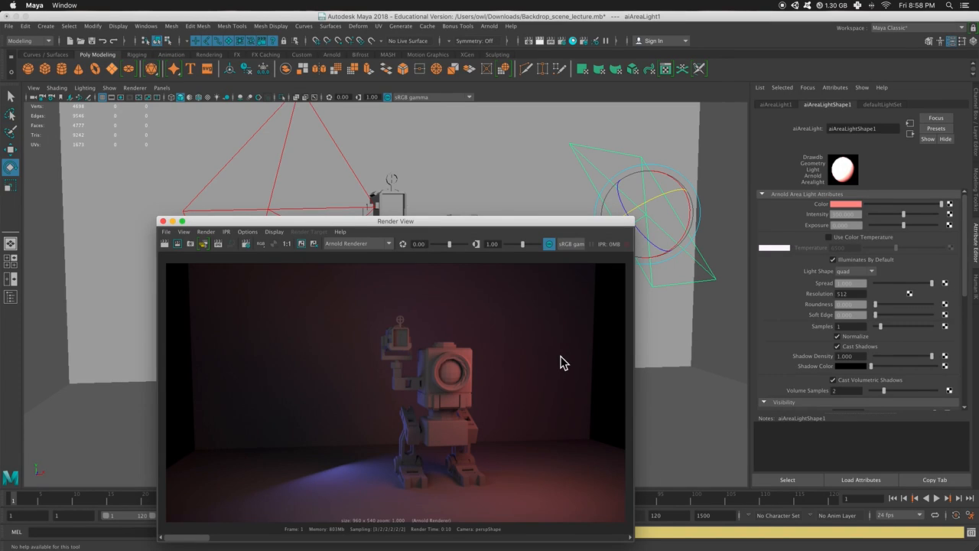
mouse_move(218, 228)
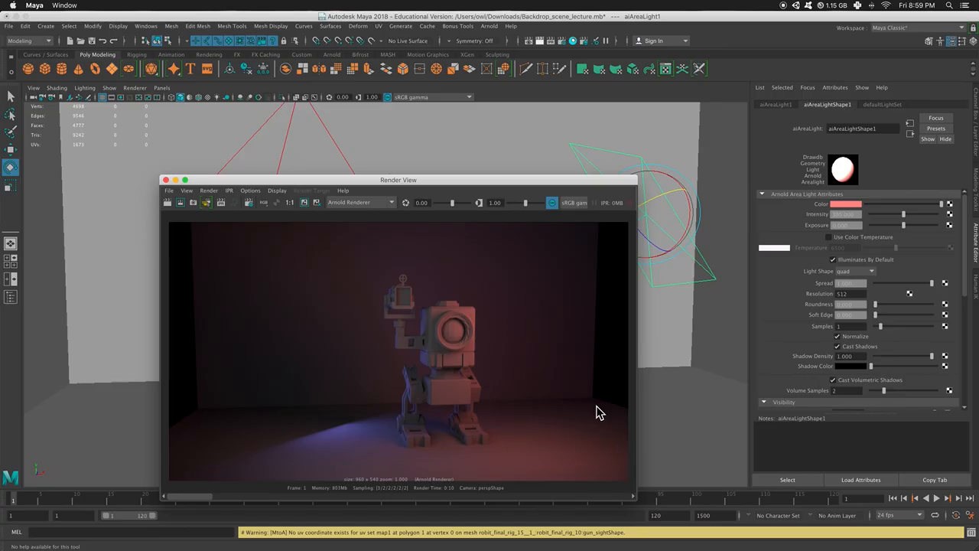
mouse_move(208, 200)
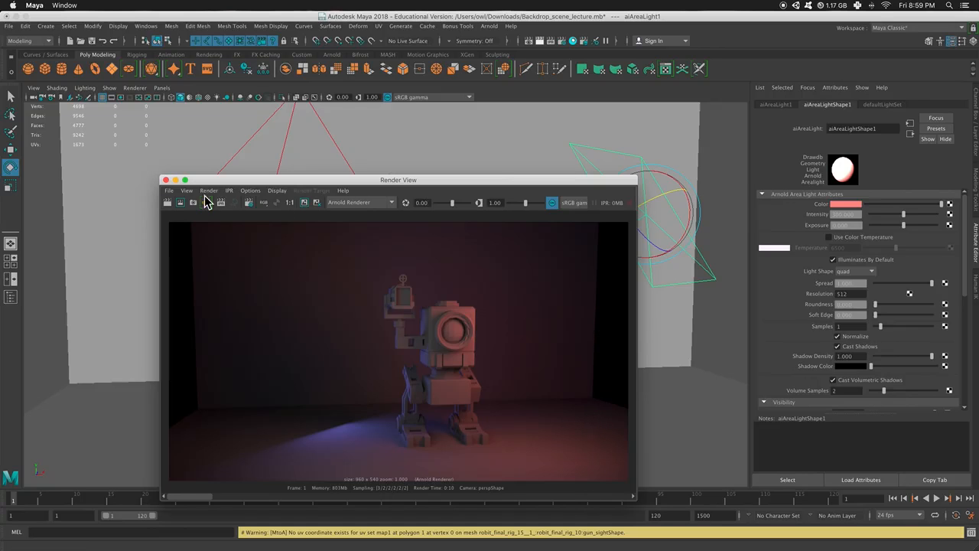
Keep the current render, then tilt the plane's back vertex rows upward into a curve and resize it.
left_click(167, 180)
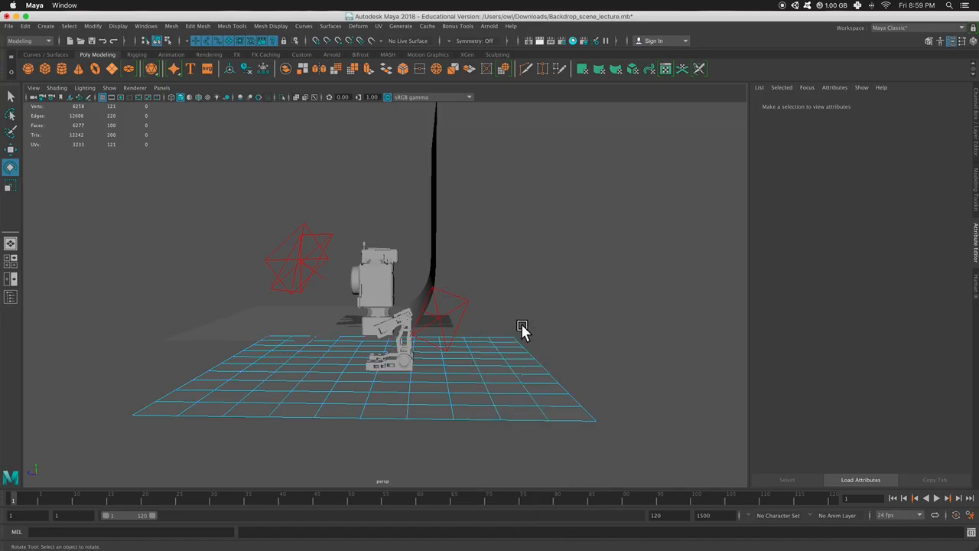
right_click(520, 327)
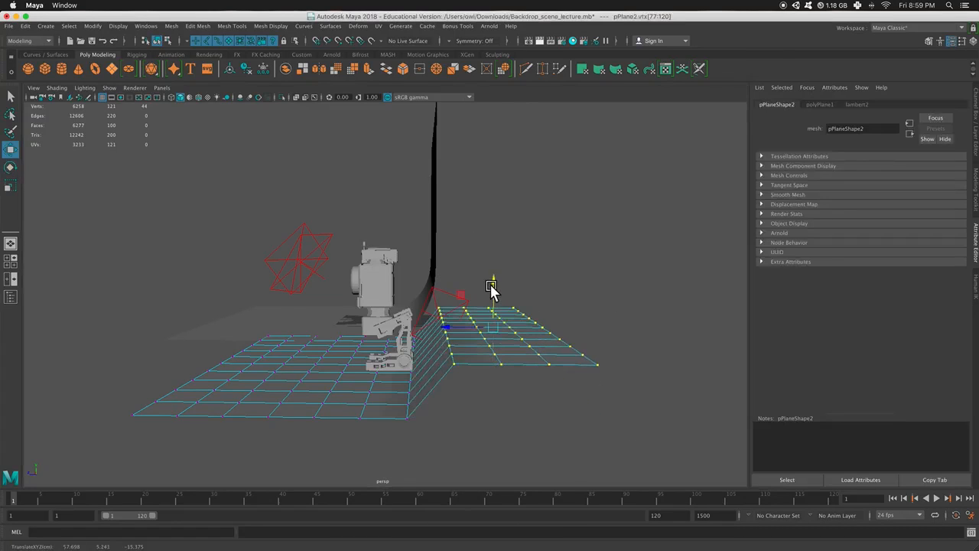
left_click(10, 167)
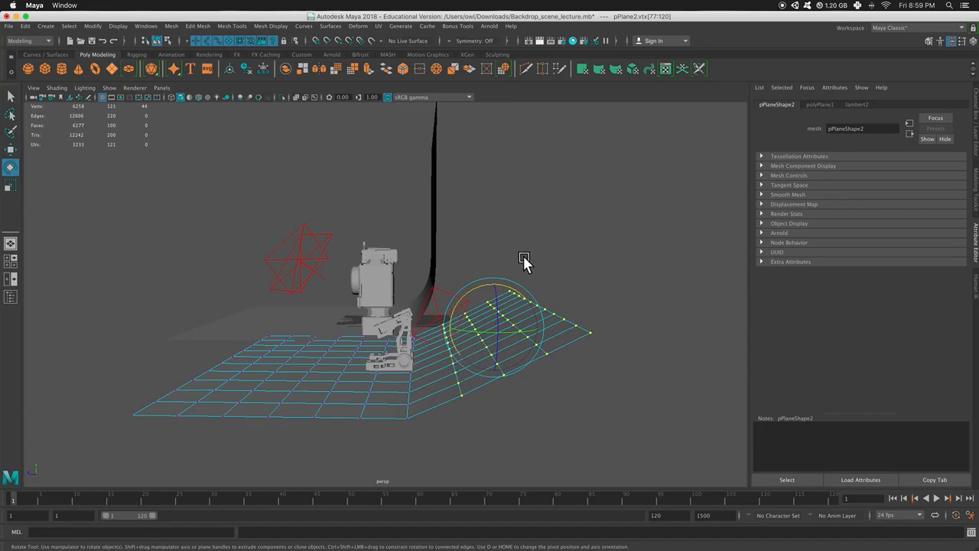
left_click_drag(524, 260, 473, 342)
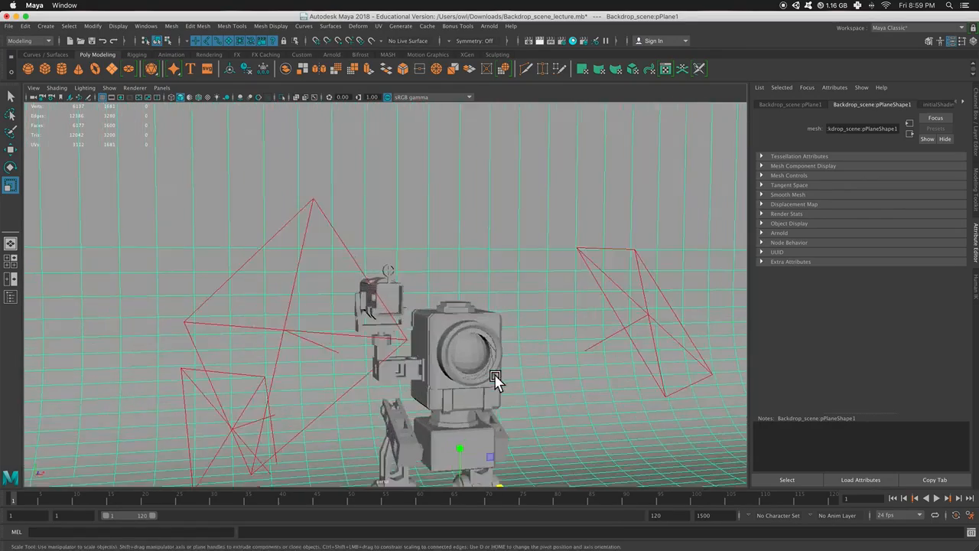
left_click_drag(497, 379, 478, 329)
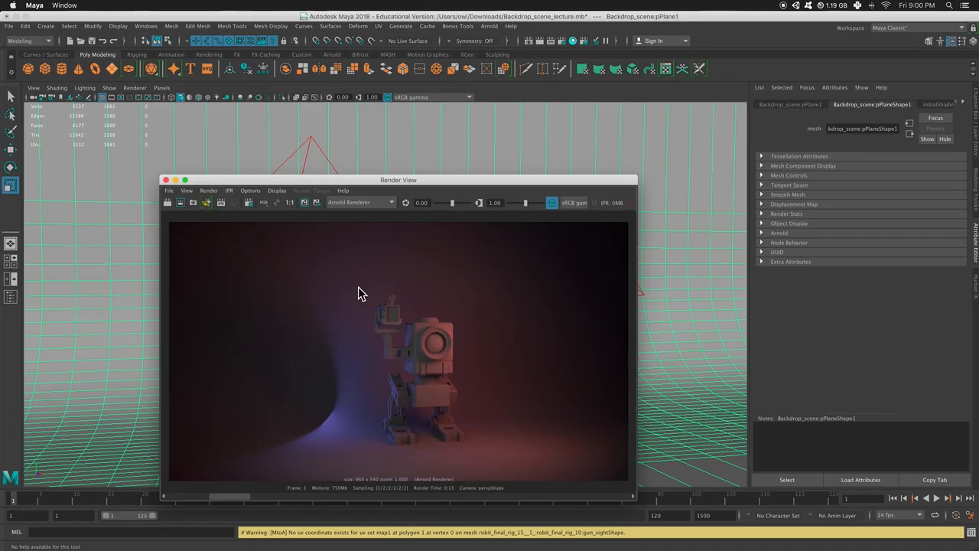
mouse_move(468, 439)
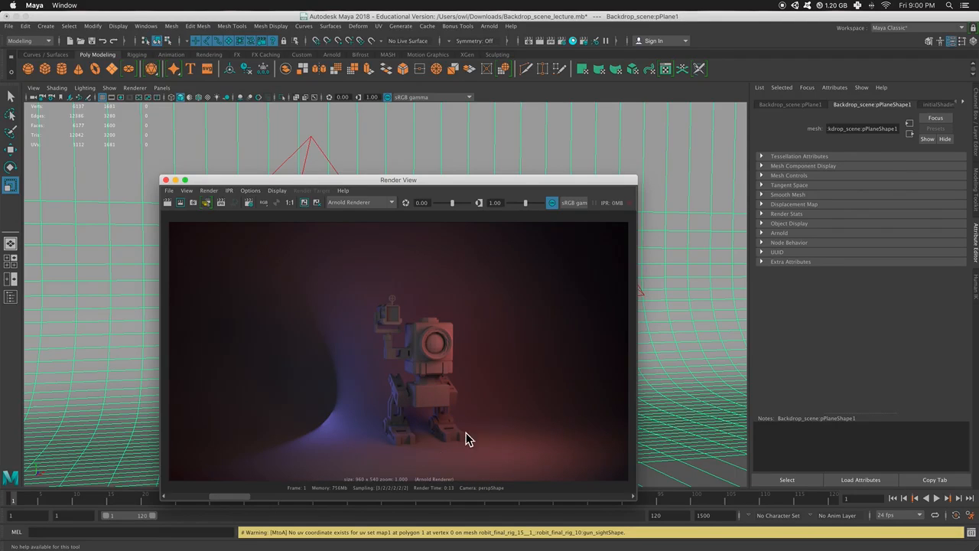
mouse_move(526, 501)
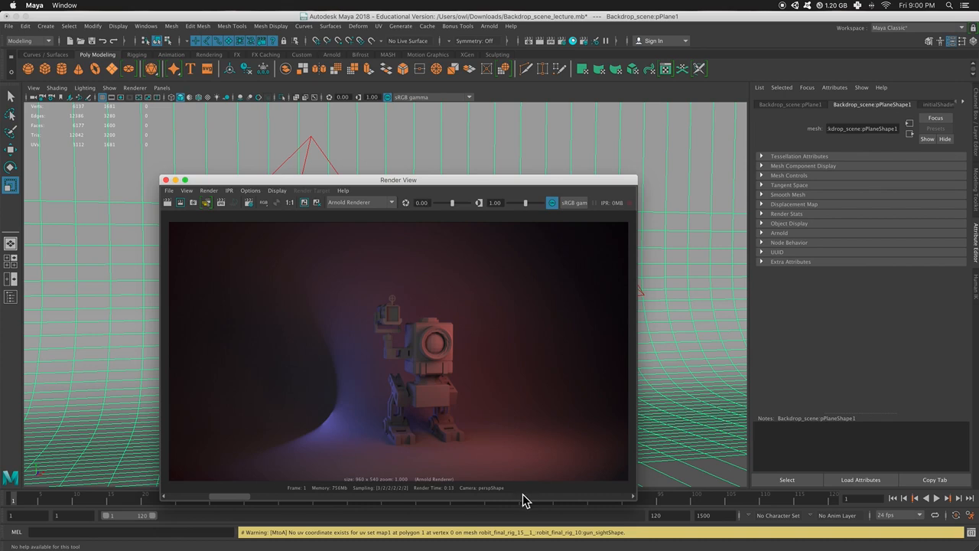
mouse_move(335, 352)
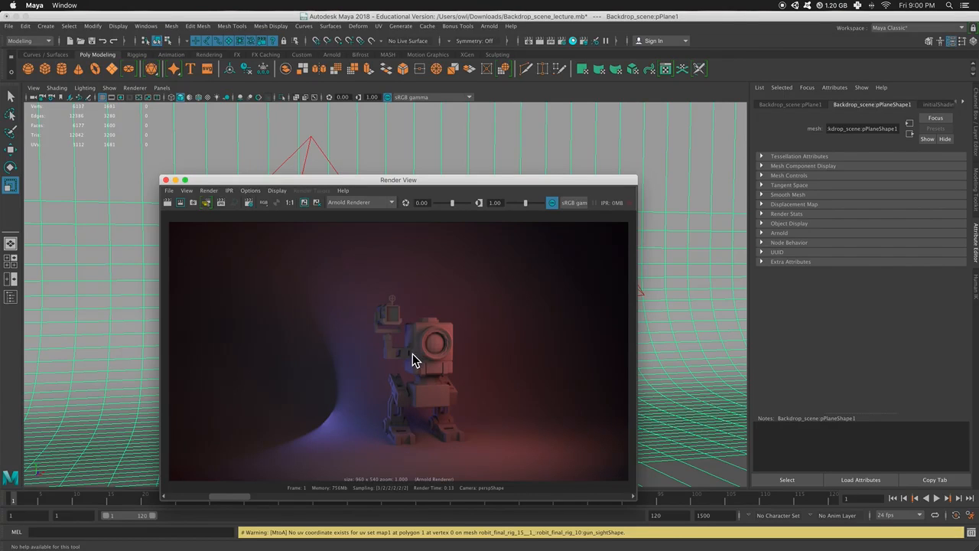
Reposition the Render View window showing the red-and-blue lit robot on the curved backdrop.
left_click_drag(398, 179, 602, 144)
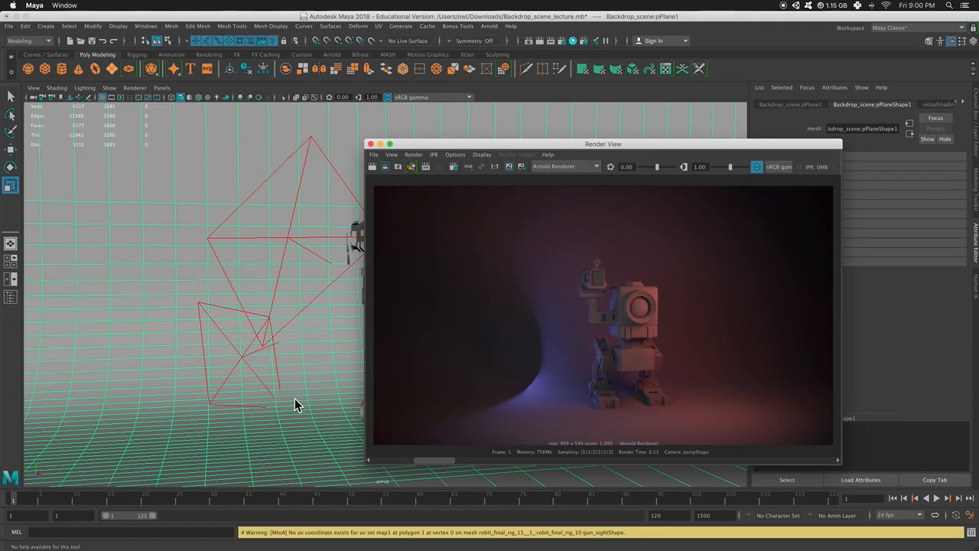
left_click_drag(604, 144, 498, 153)
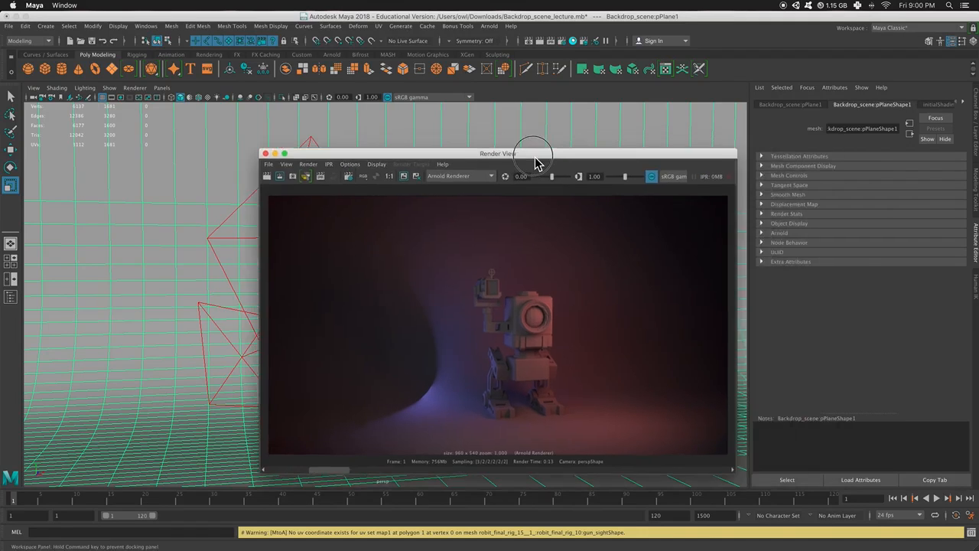
left_click_drag(498, 153, 436, 153)
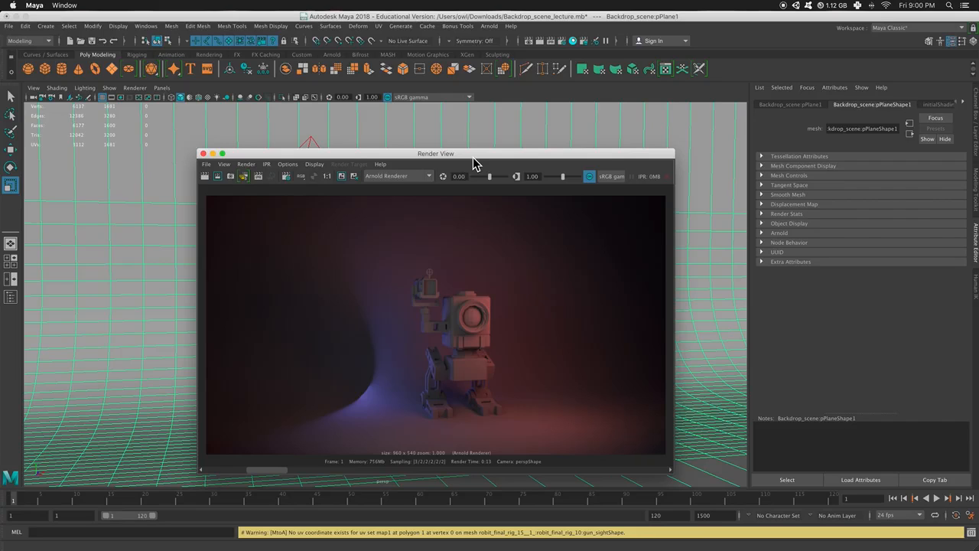